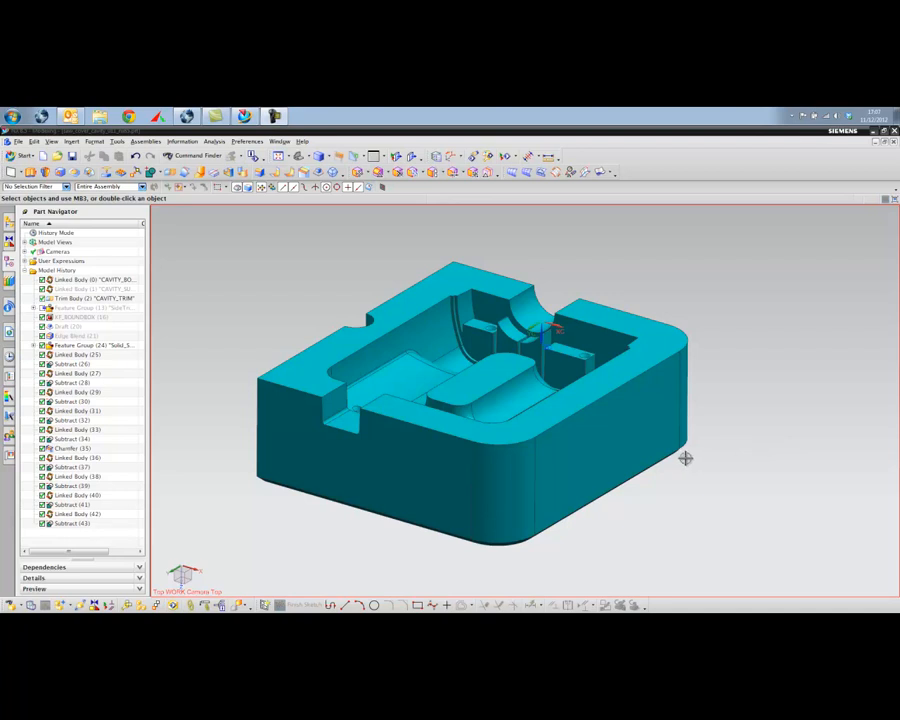
mouse_move(684, 464)
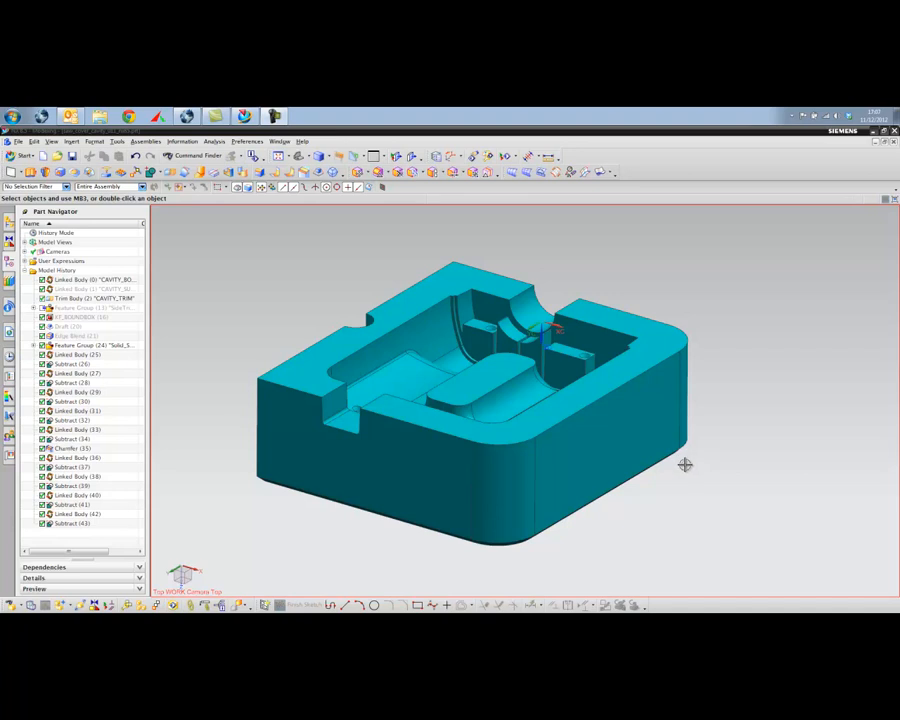
mouse_move(682, 472)
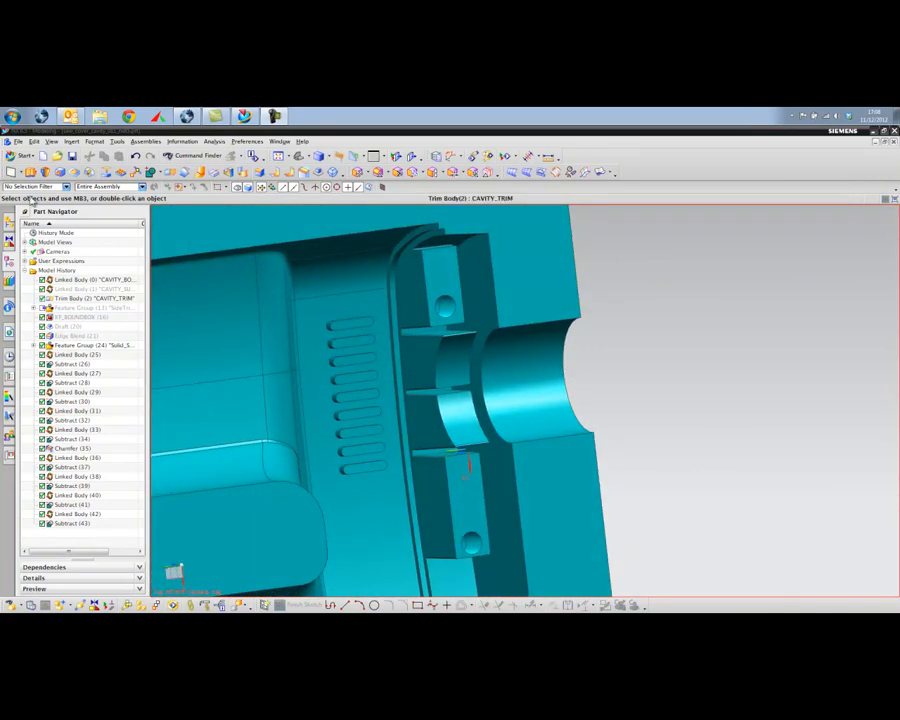
Step: Launch the Electrode Design application and begin initializing an electrode project
click(24, 156)
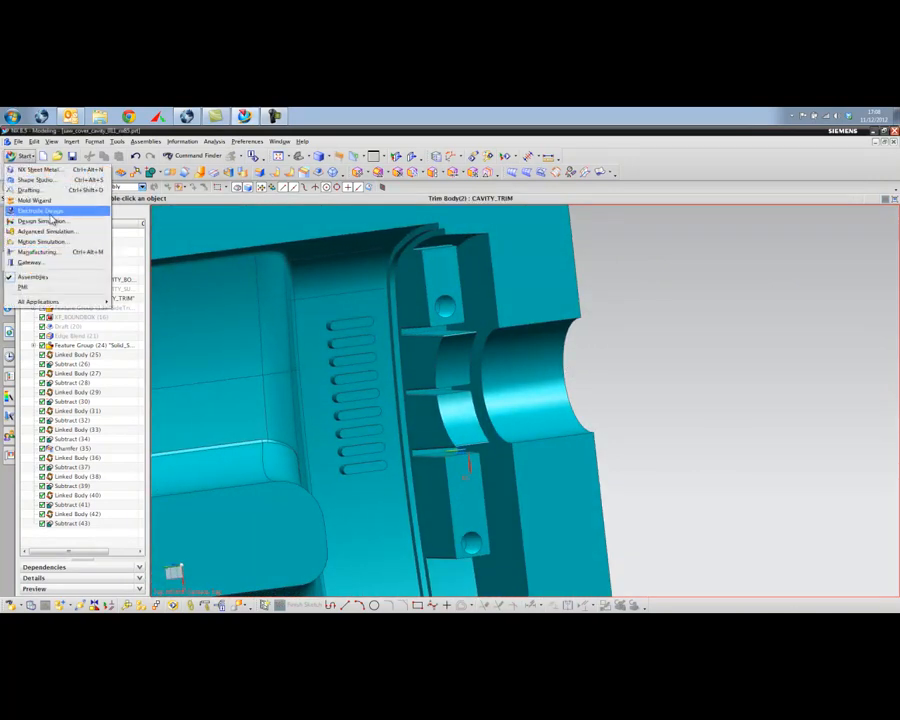
click(40, 212)
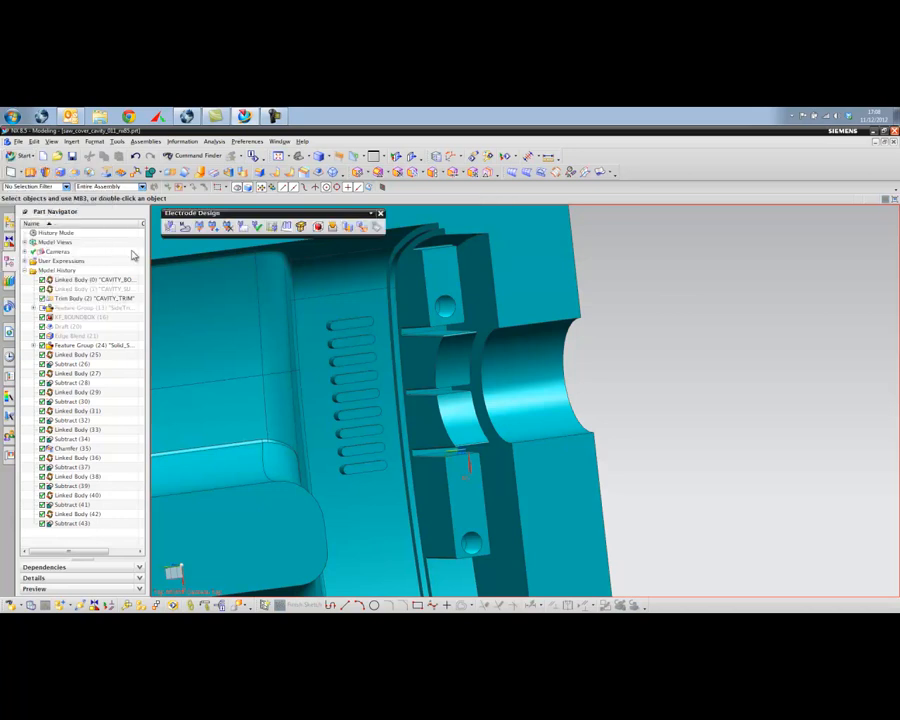
click(96, 298)
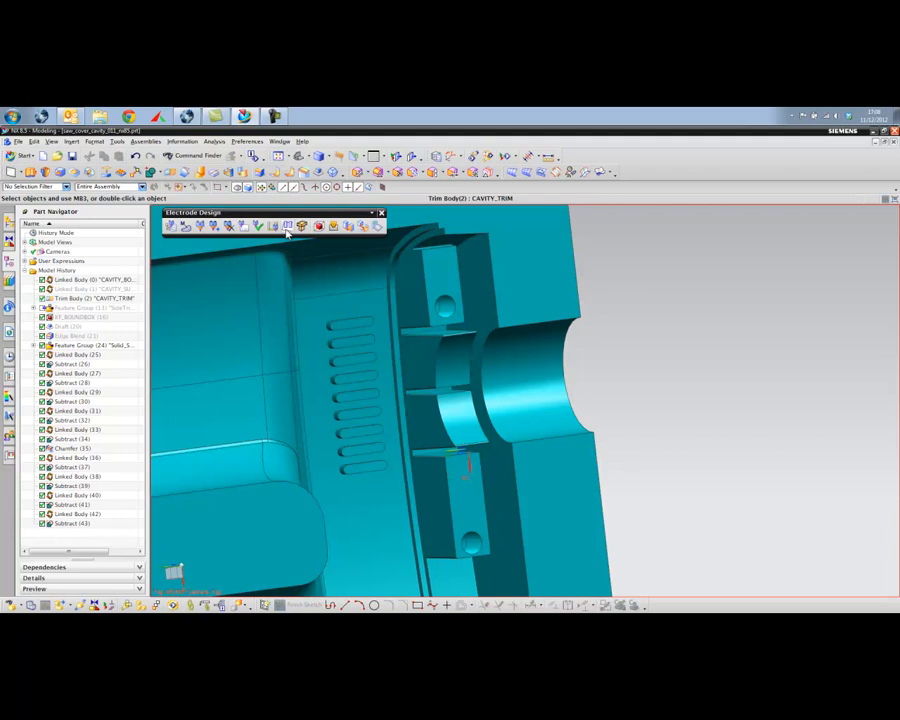
mouse_move(288, 224)
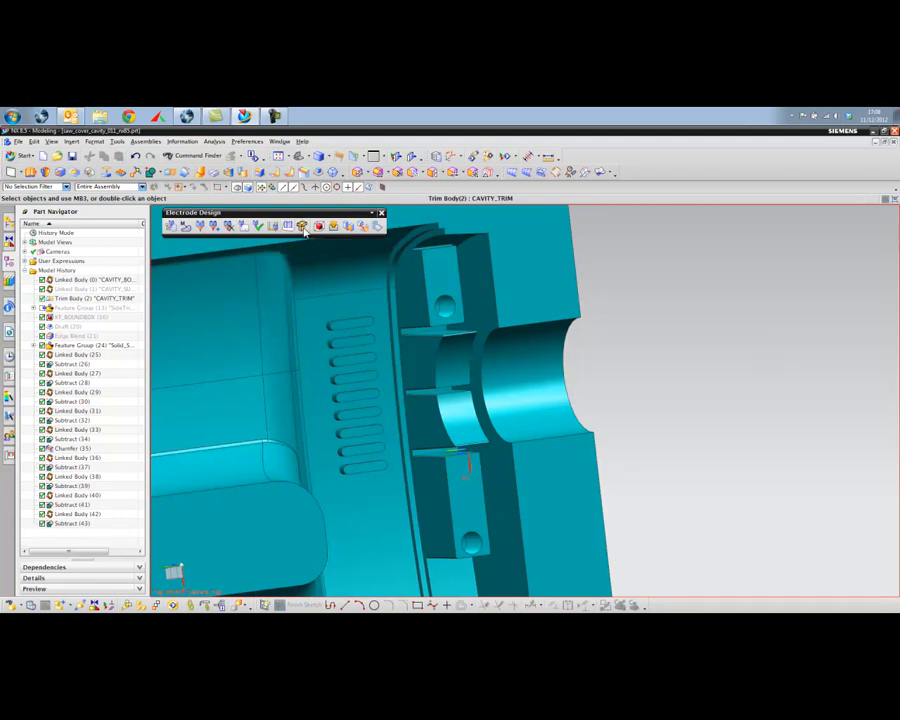
mouse_move(320, 224)
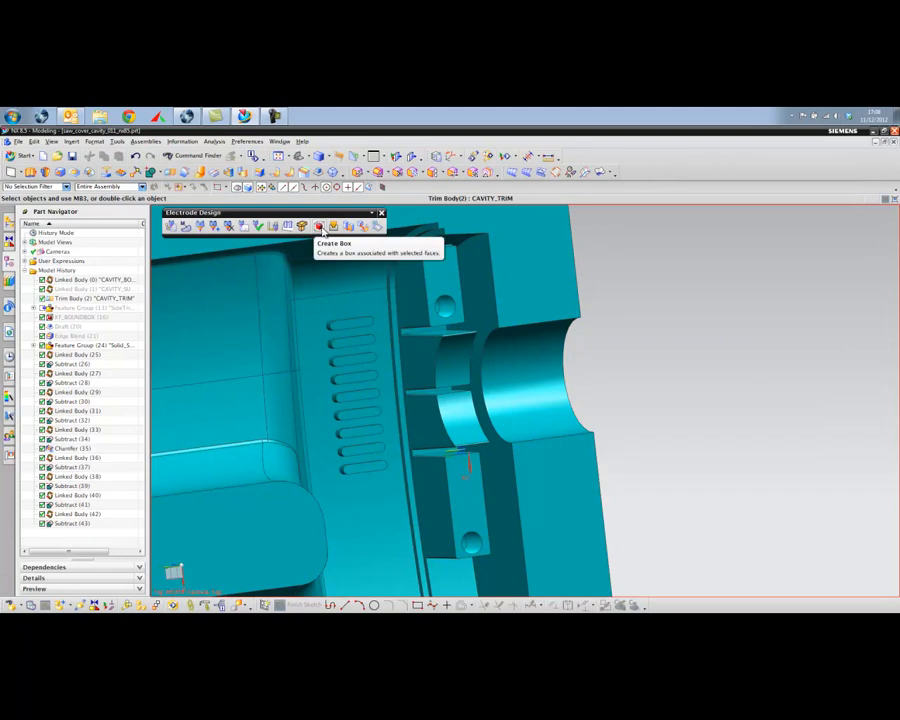
mouse_move(320, 232)
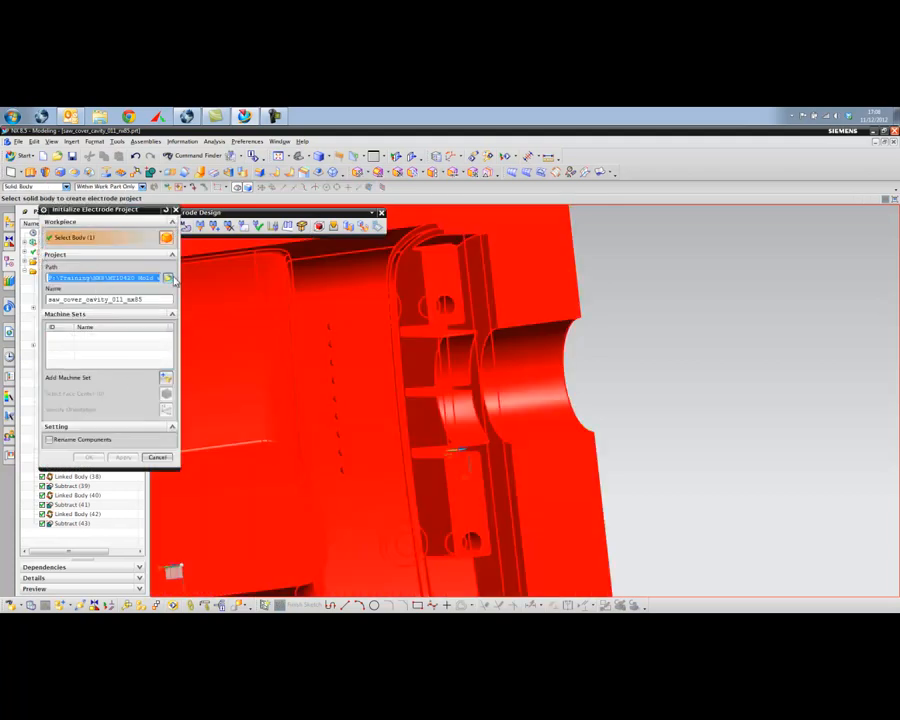
Step: Browse the local drive to set the electrode project's save path
click(168, 278)
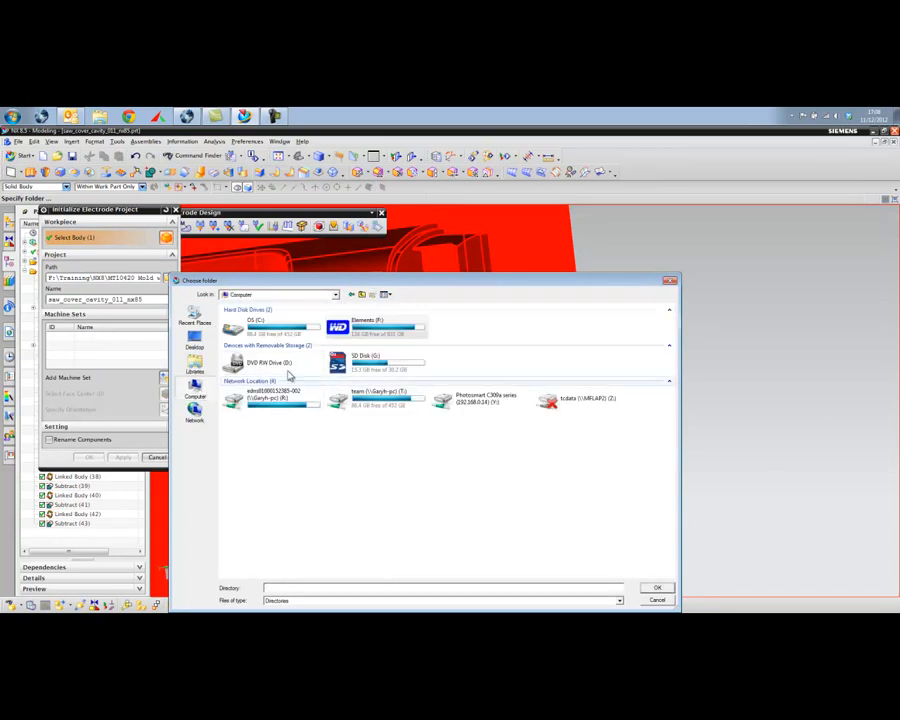
double_click(256, 324)
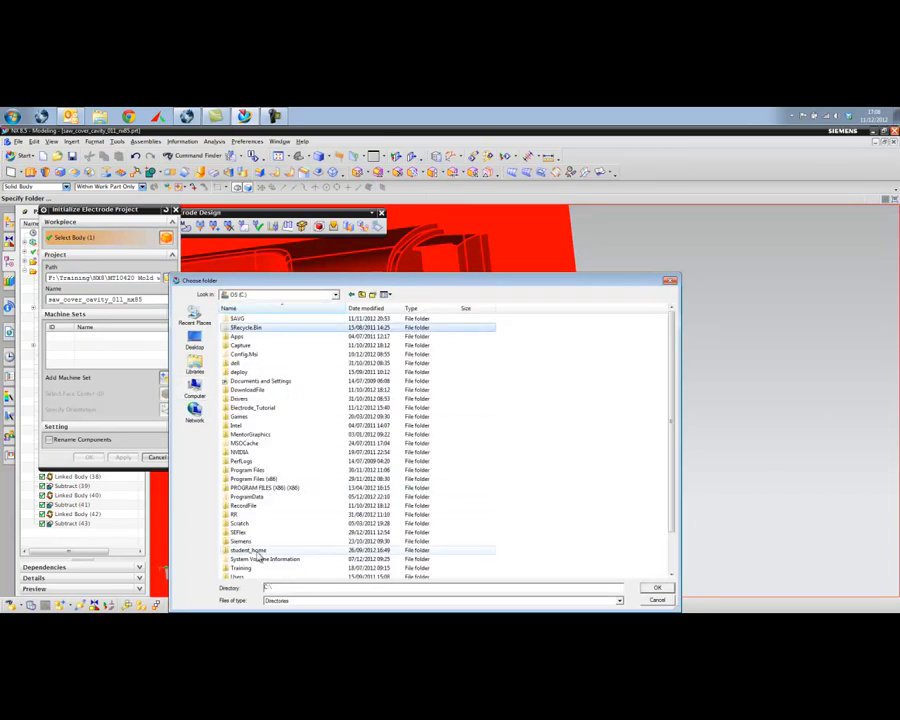
double_click(252, 408)
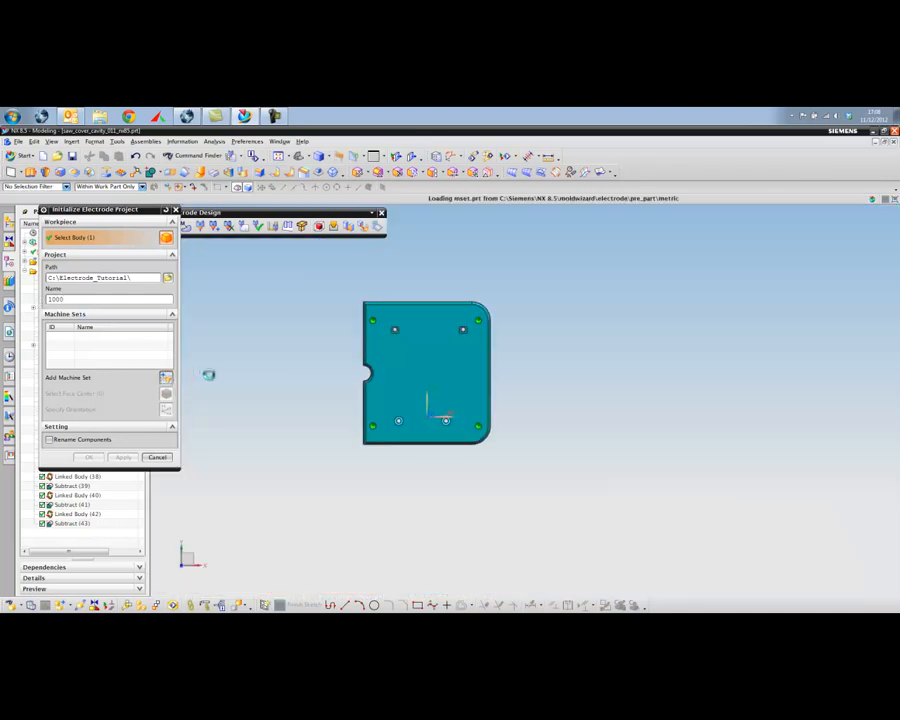
Step: Add a machine set at the cavity base corner and confirm the project initialization
click(420, 376)
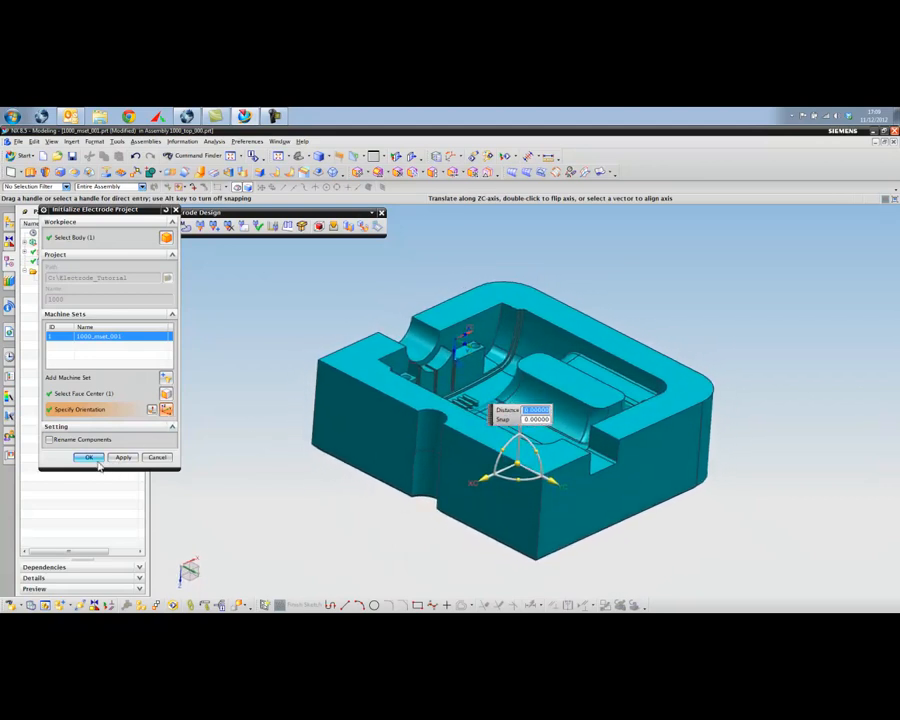
click(88, 456)
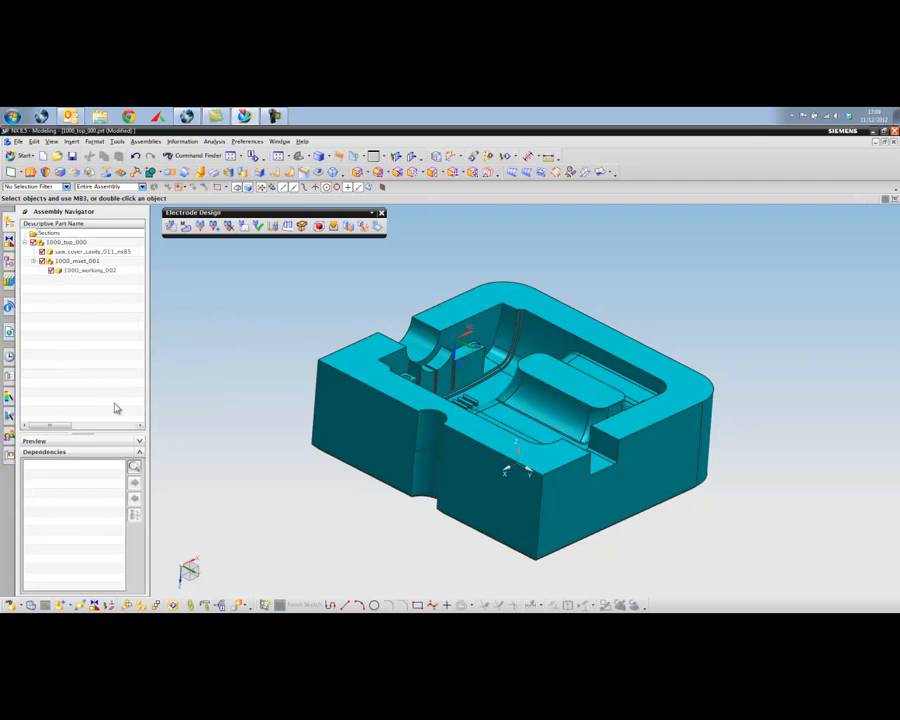
Step: Select the cavity trim part and the working part in the Assembly Navigator
click(84, 252)
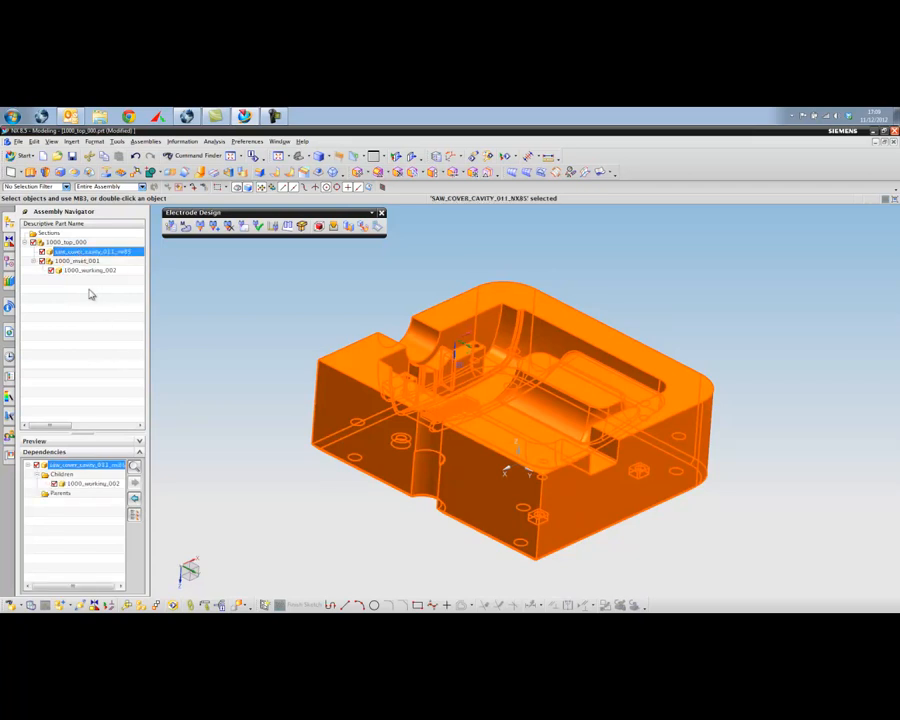
click(86, 270)
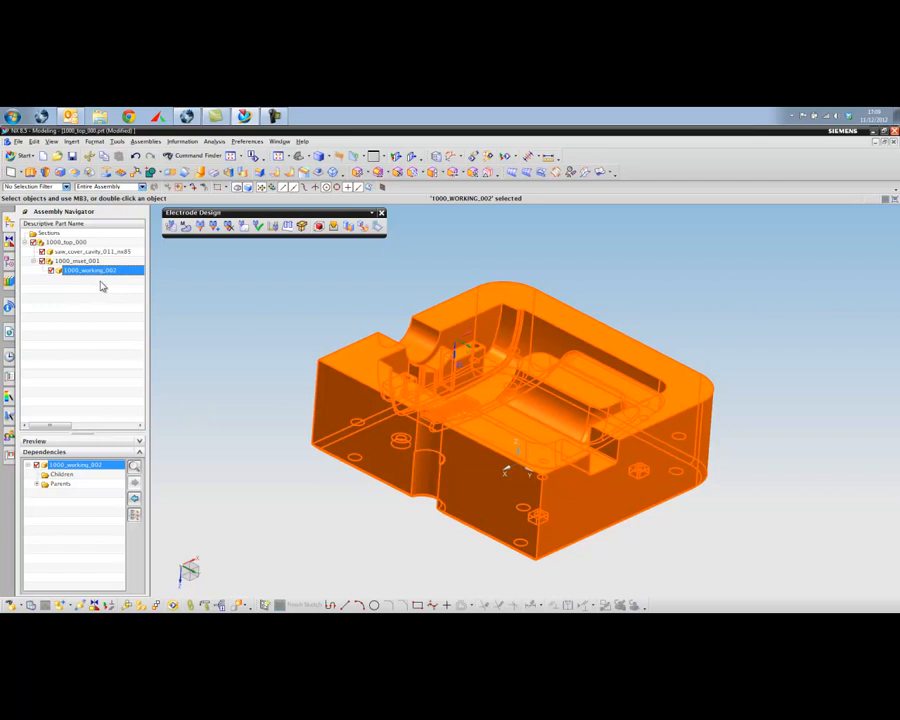
mouse_move(110, 360)
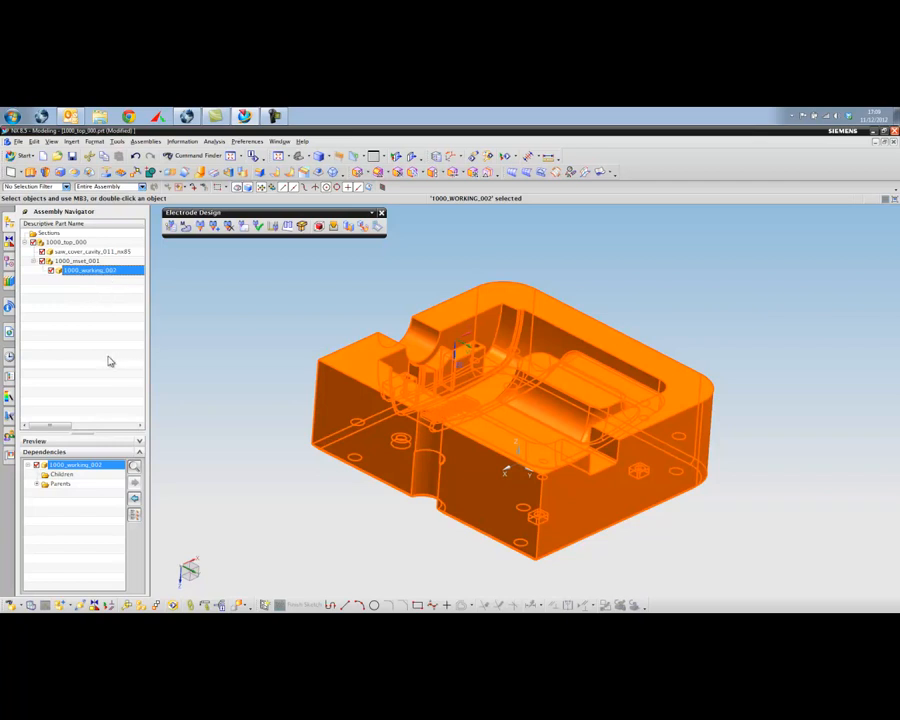
mouse_move(192, 296)
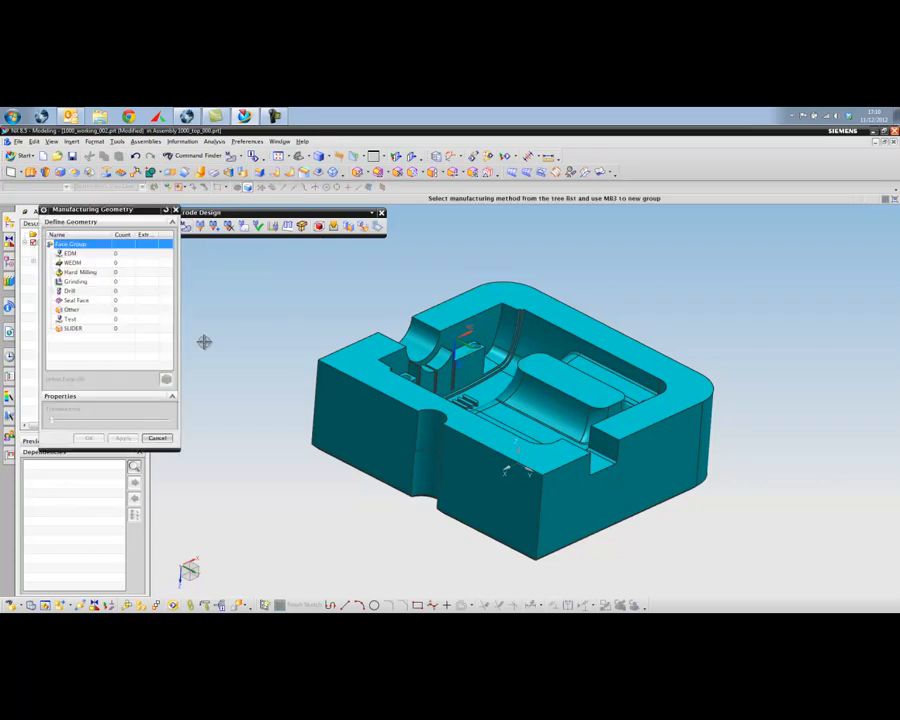
Step: Create a new face group from the ribbed pocket floor faces and apply it
click(72, 252)
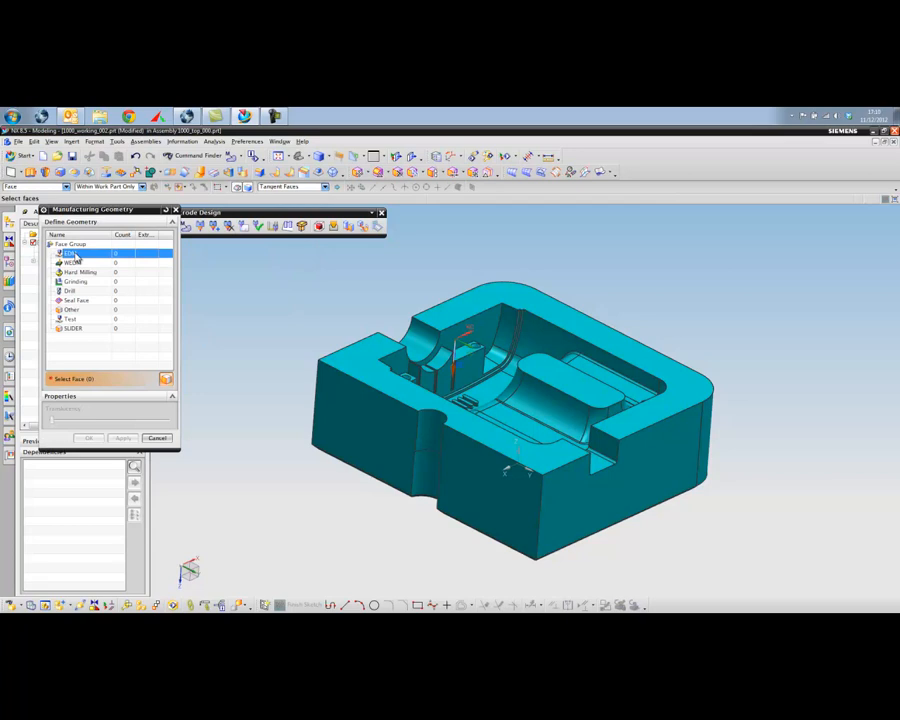
right_click(76, 254)
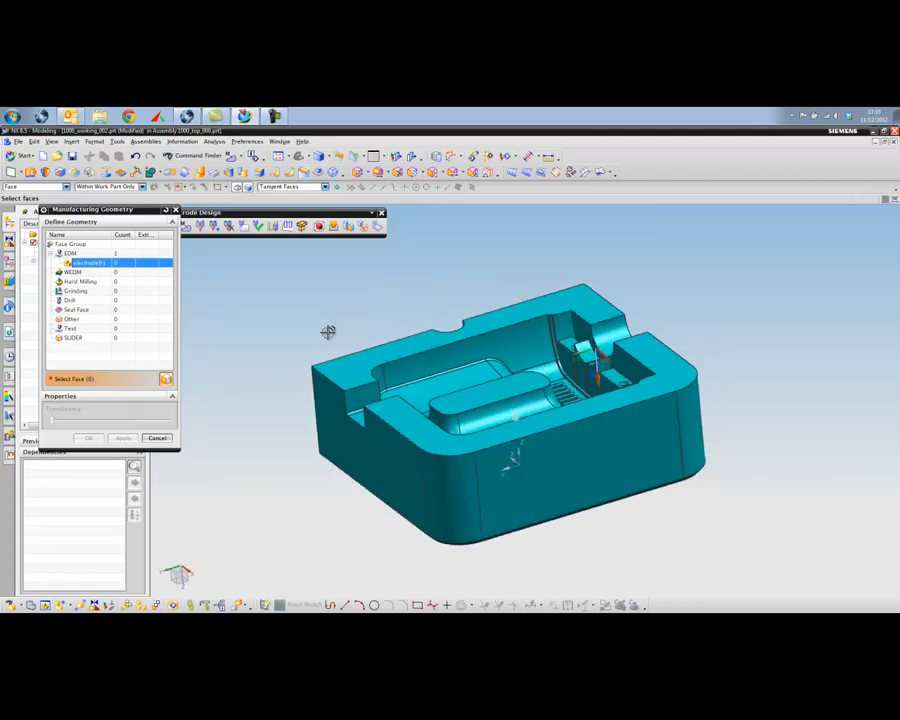
scroll(up, 3)
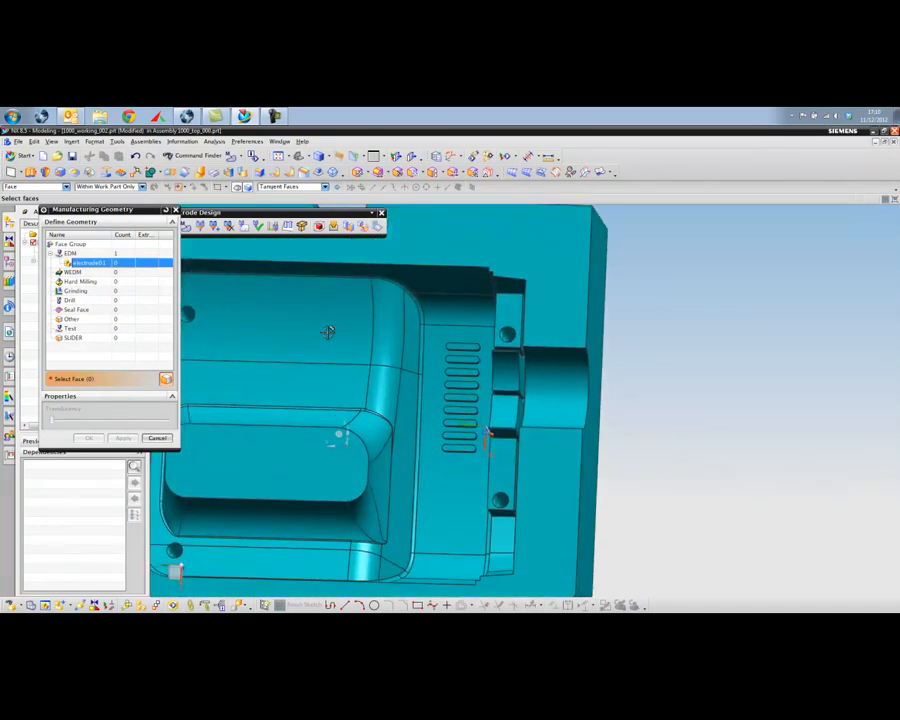
click(290, 188)
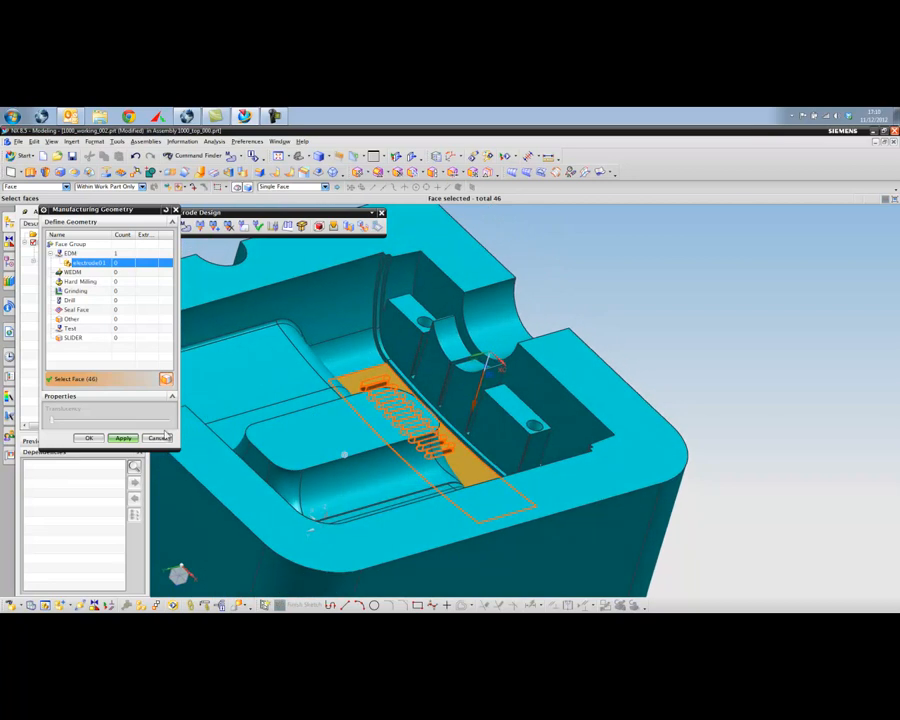
click(122, 438)
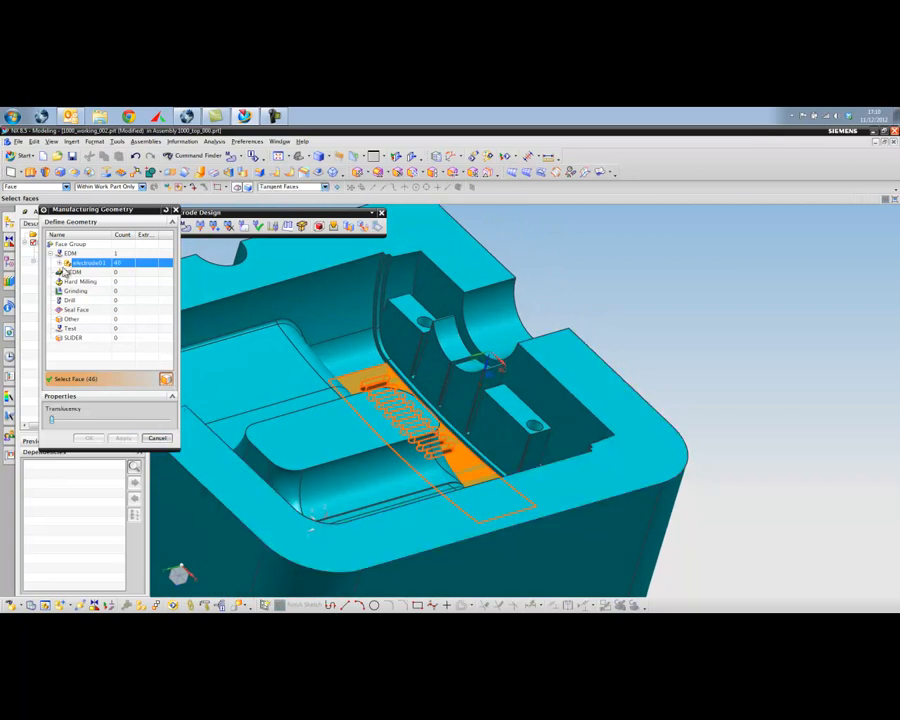
Step: Add a second face group of the slot and wall burn faces and confirm it
right_click(70, 254)
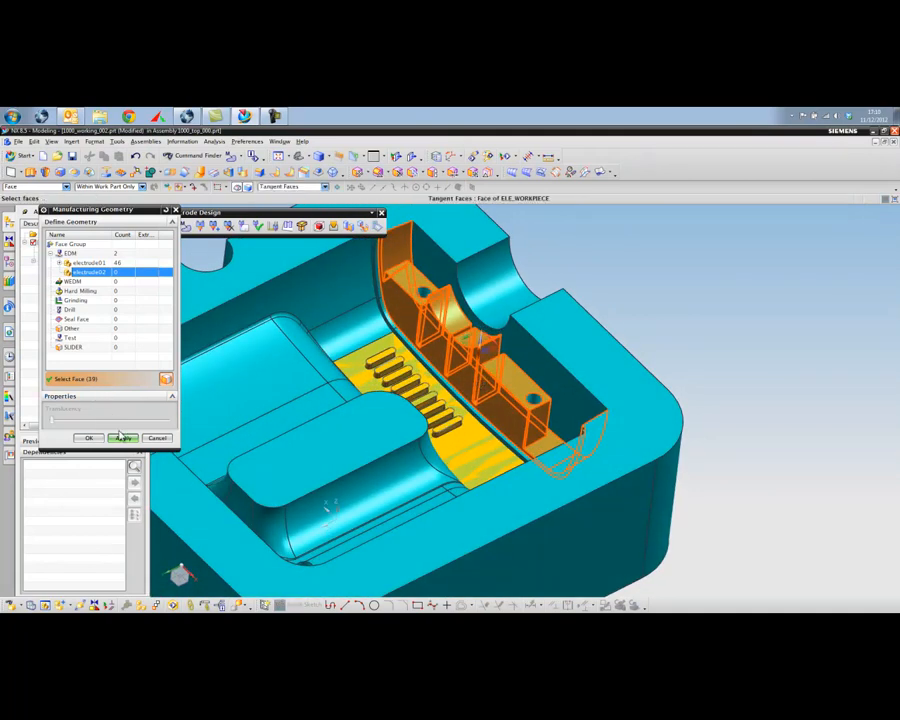
click(88, 438)
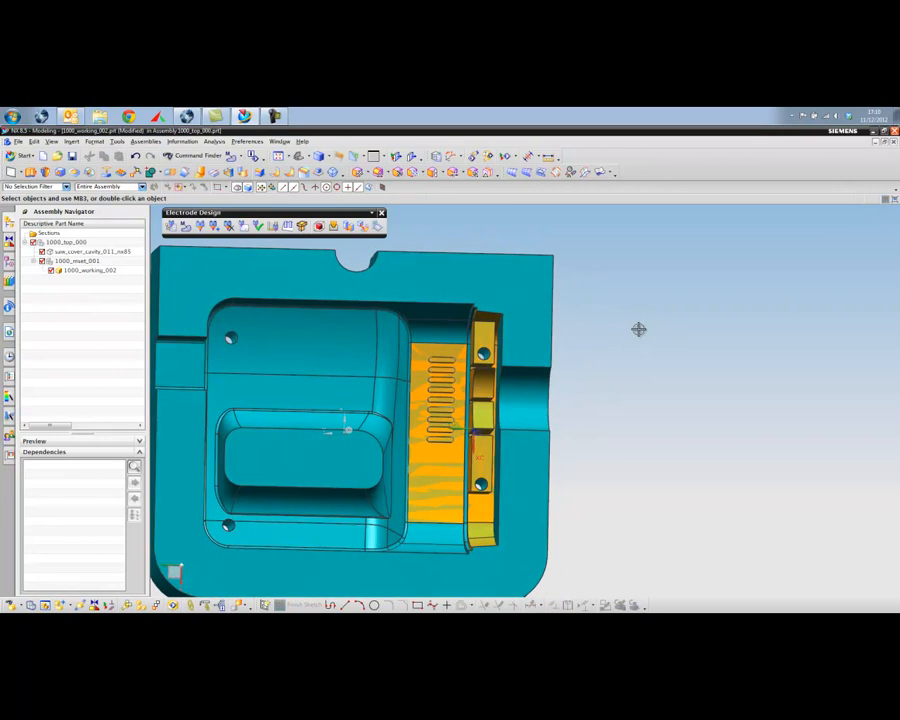
mouse_move(648, 328)
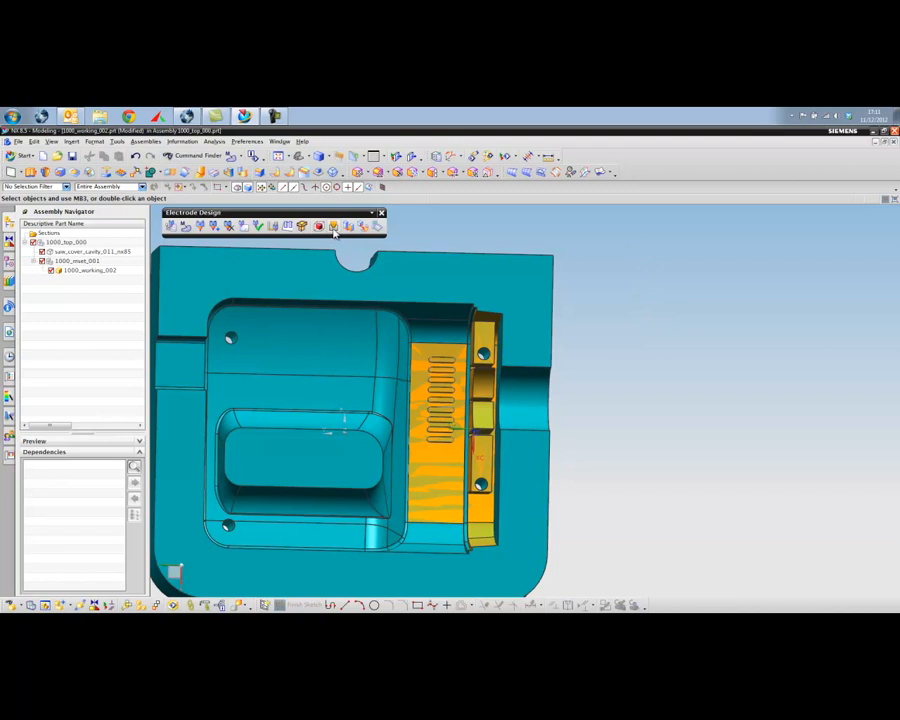
mouse_move(348, 226)
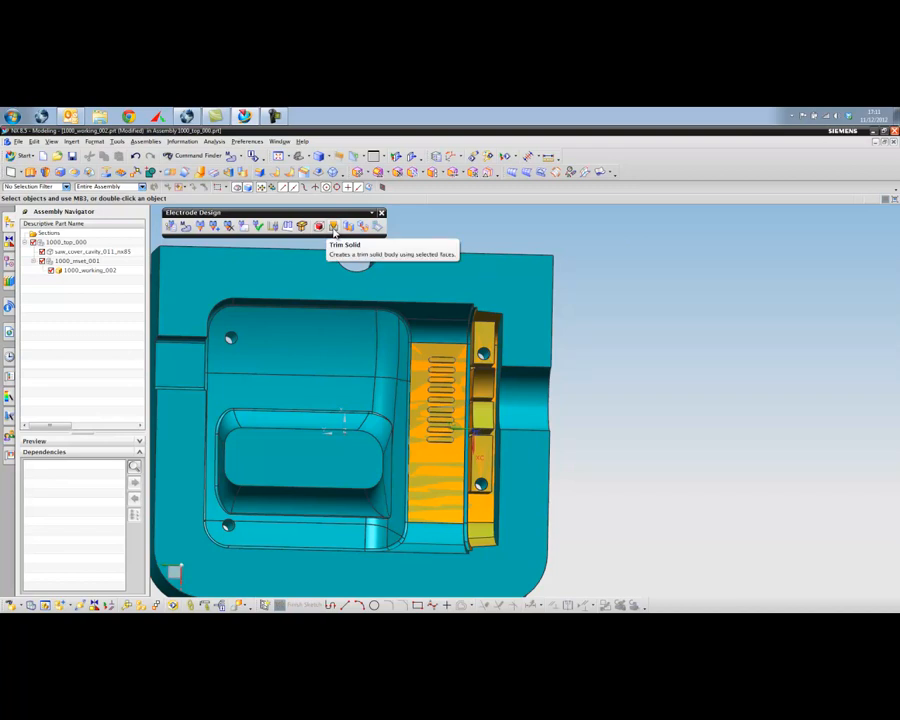
mouse_move(336, 230)
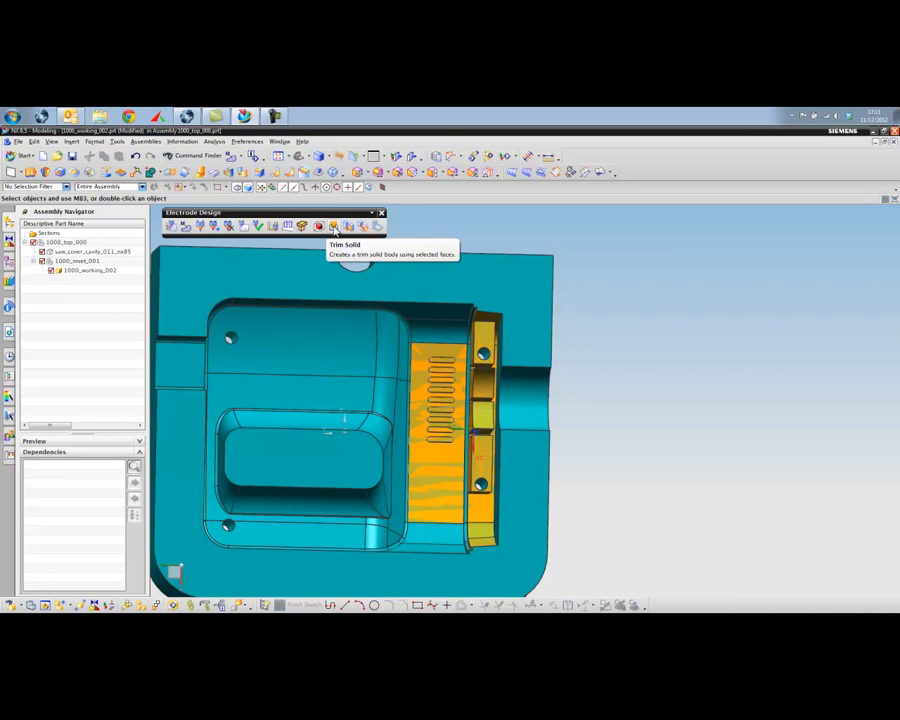
Step: Trim a solid from the slotted pocket faces with a bounding-box clearance of 2
click(356, 224)
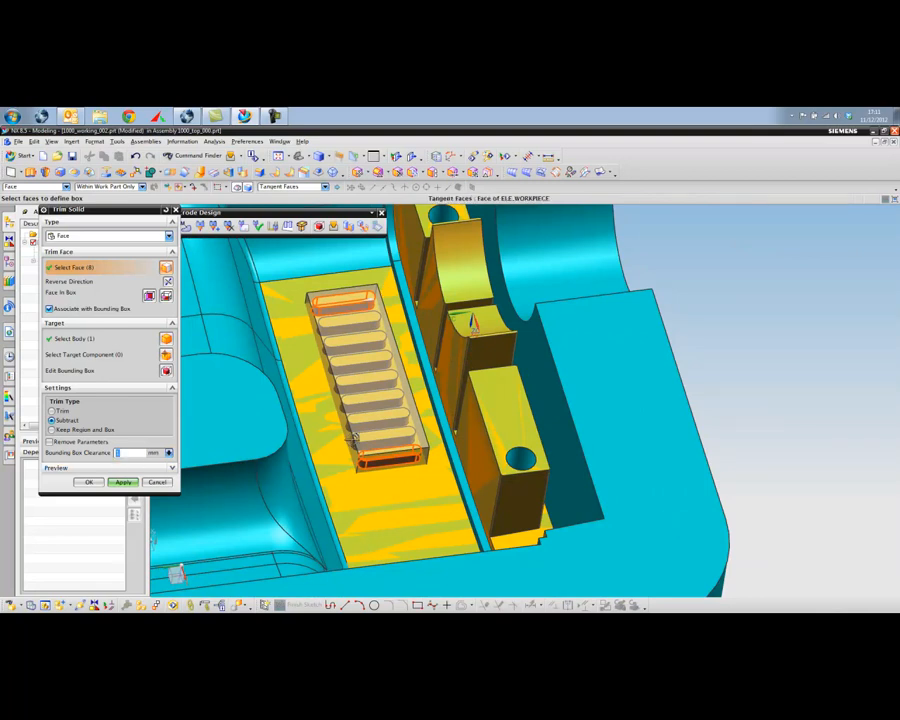
drag(350, 430, 340, 476)
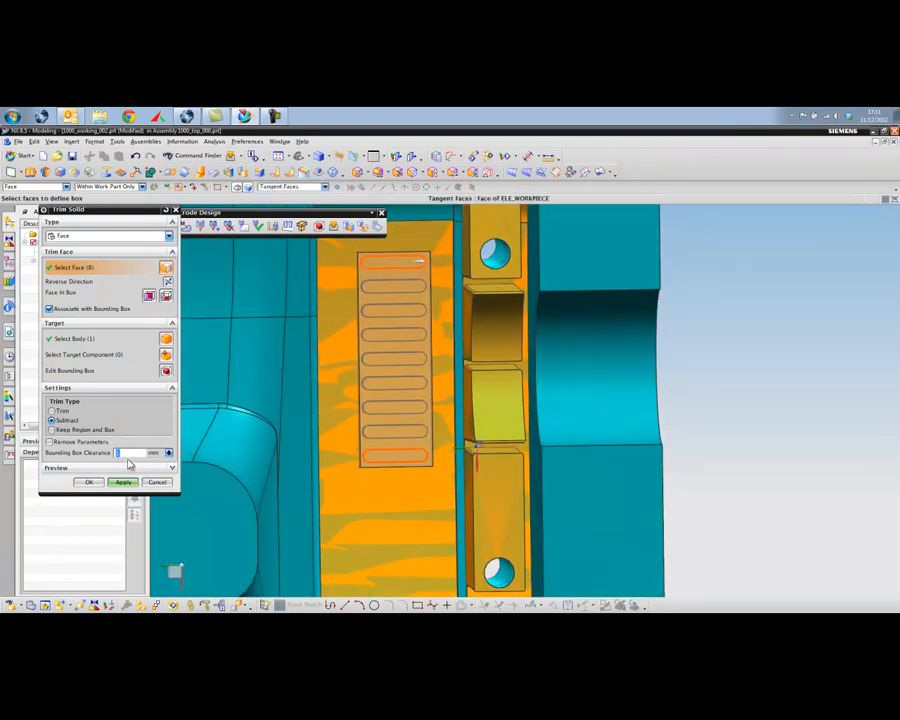
text(2)
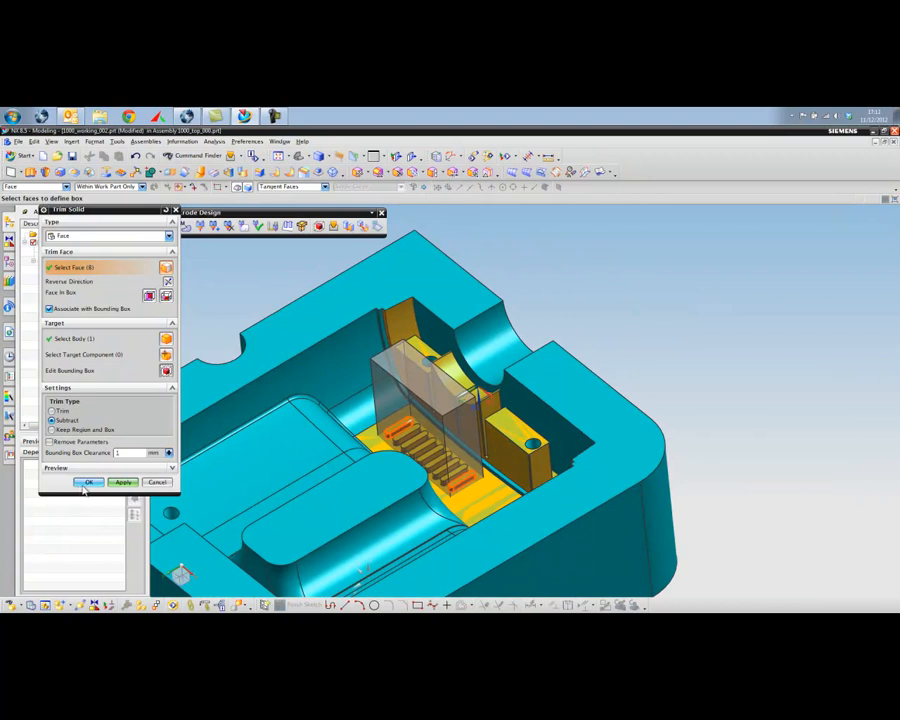
Step: Confirm the trimmed electrode body and return to the full cavity view
click(88, 482)
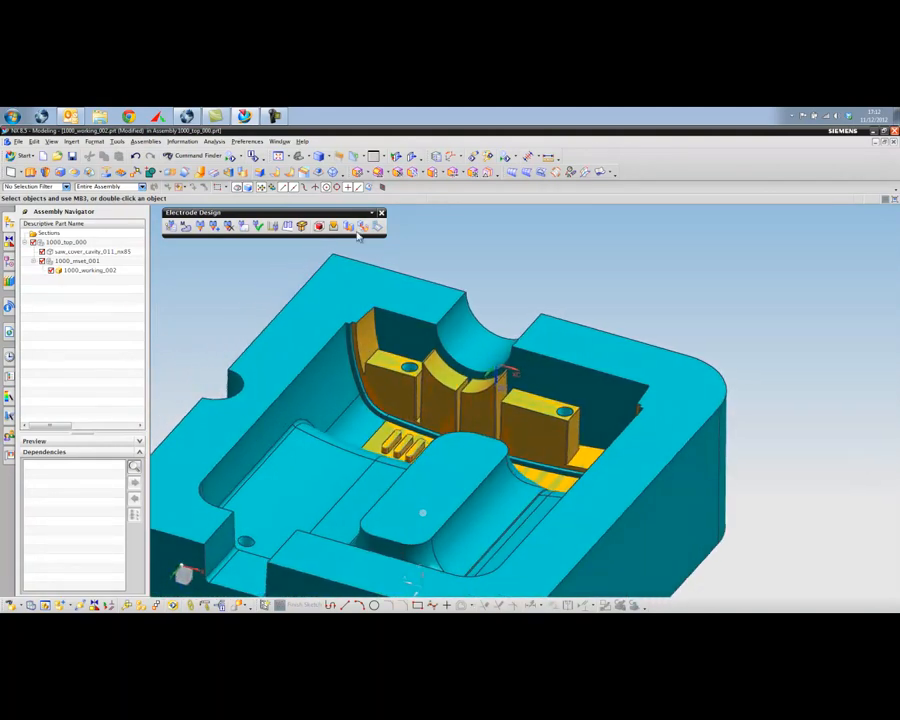
mouse_move(348, 226)
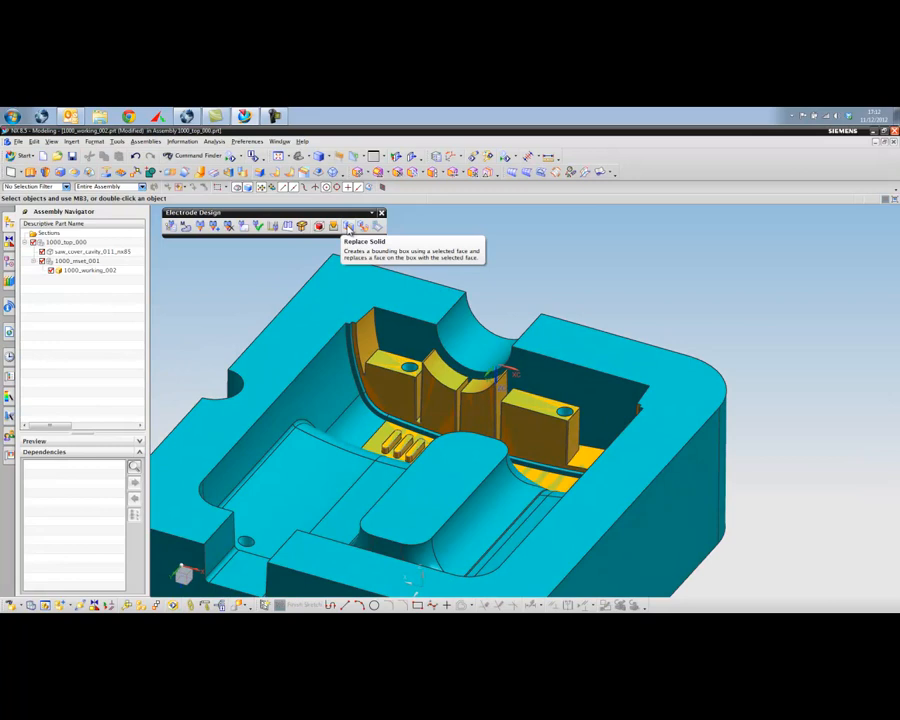
Step: Start a Replace Solid electrode and pick the first thin rib face to replace
click(348, 224)
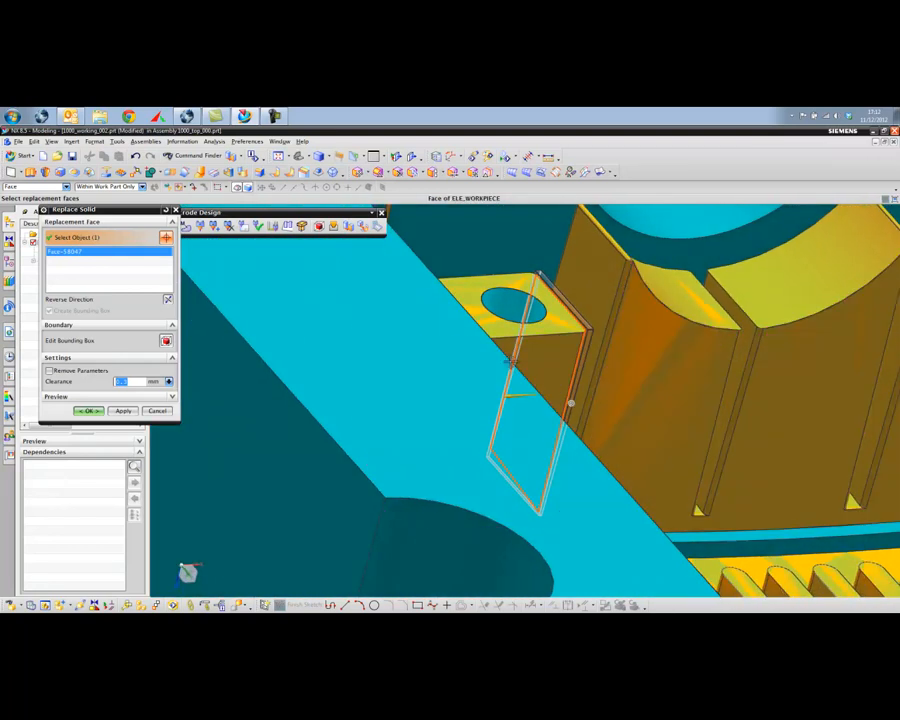
click(570, 360)
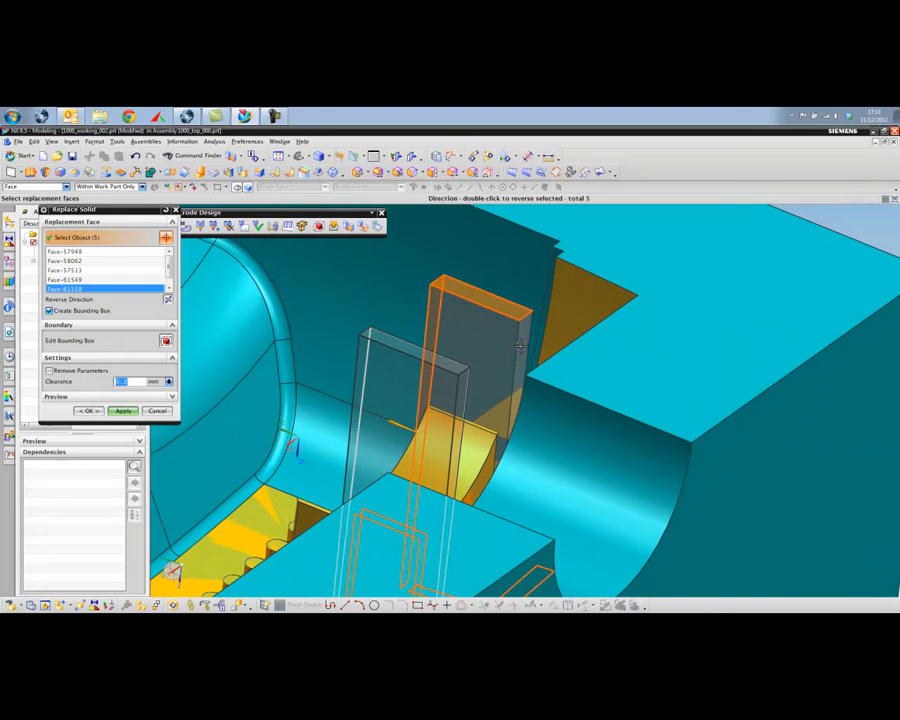
Step: Apply the replacement rib faces to create the three thin rib electrode bodies
click(480, 450)
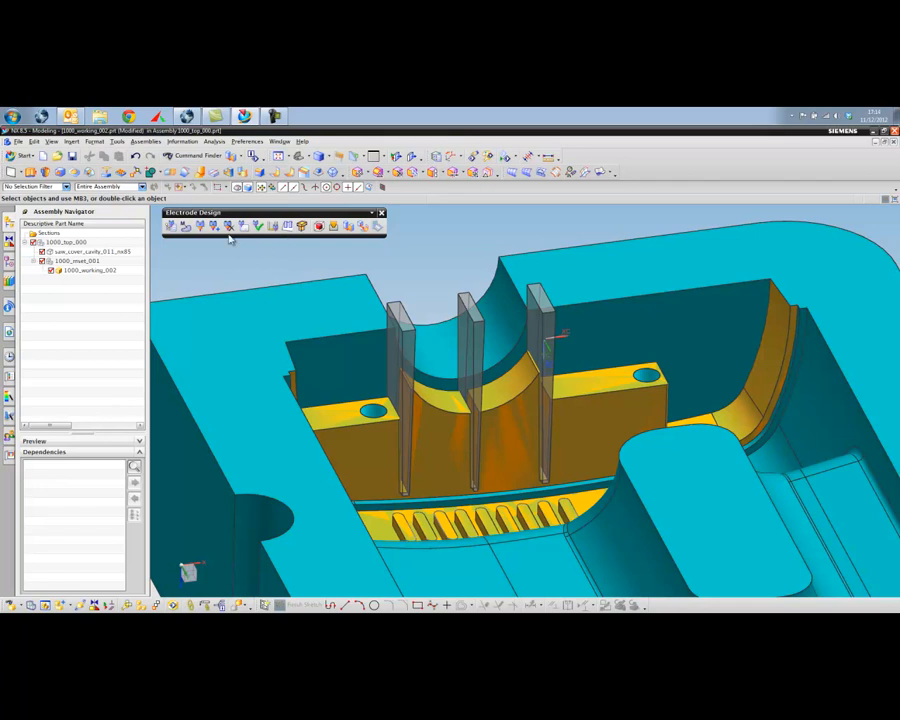
mouse_move(200, 224)
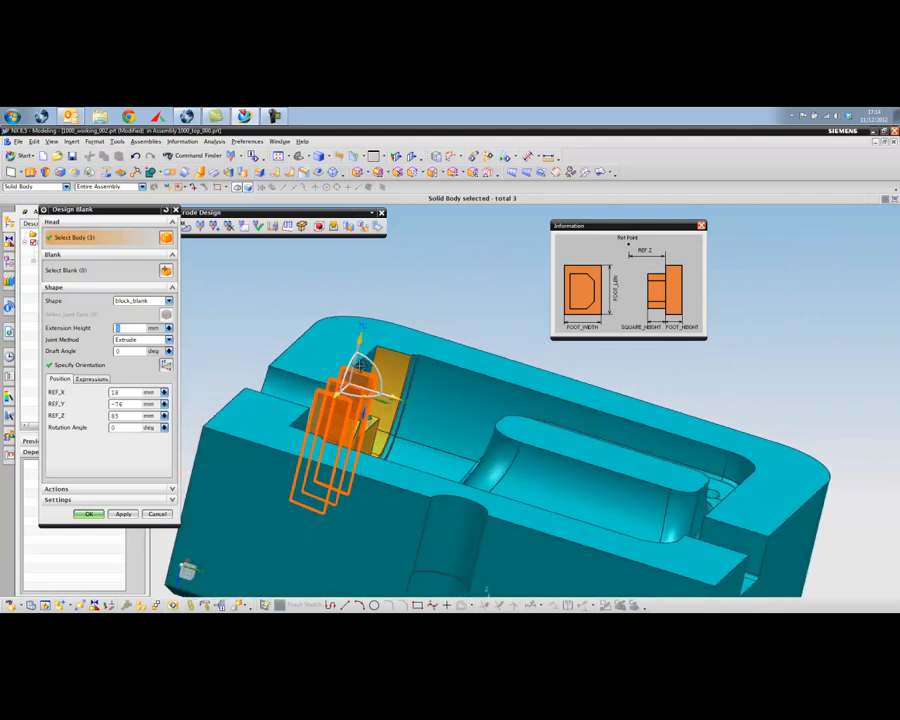
mouse_move(416, 358)
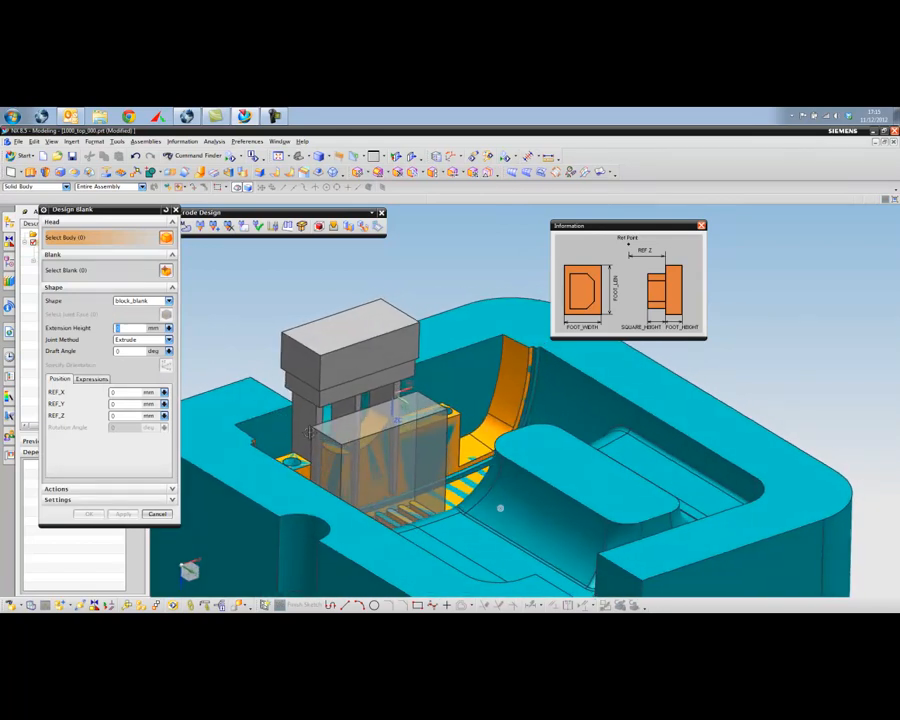
Step: Confirm Design Blank with OK and inspect both electrode blank components in the Assembly Navigator
click(390, 440)
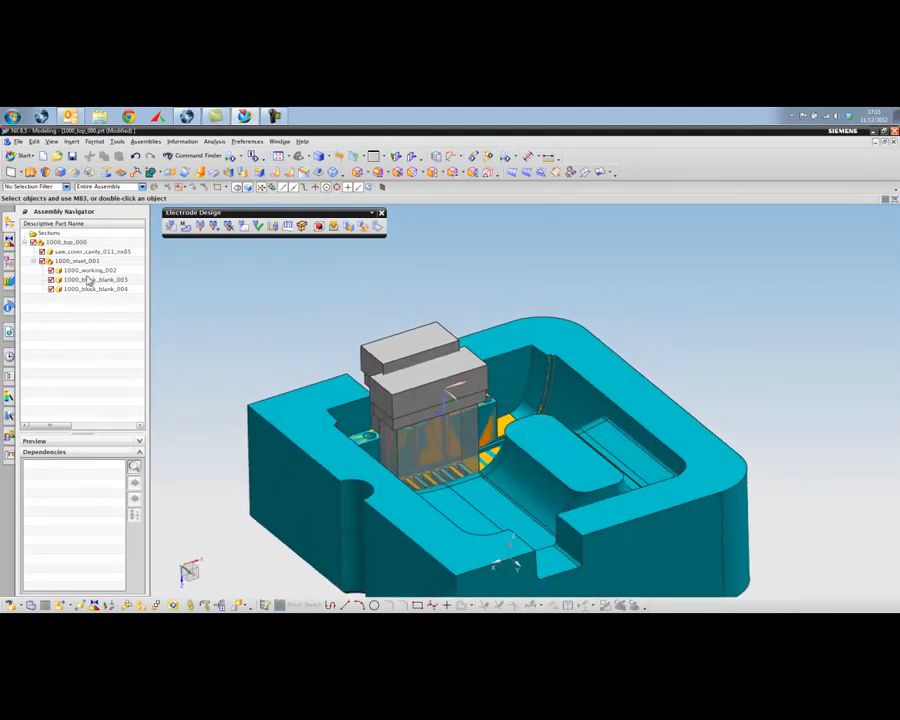
click(90, 280)
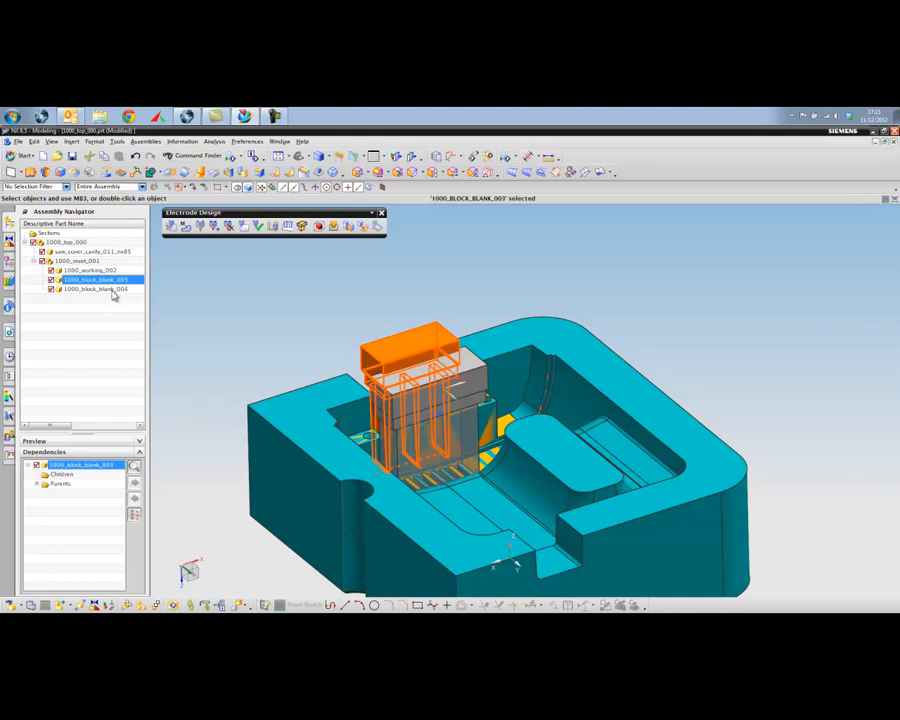
click(96, 288)
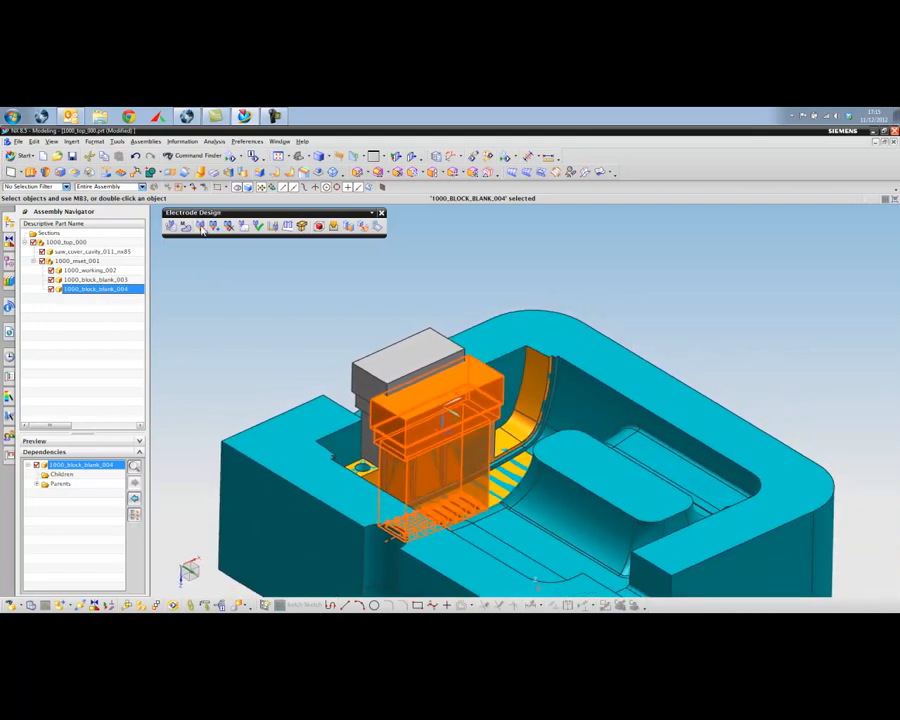
mouse_move(210, 224)
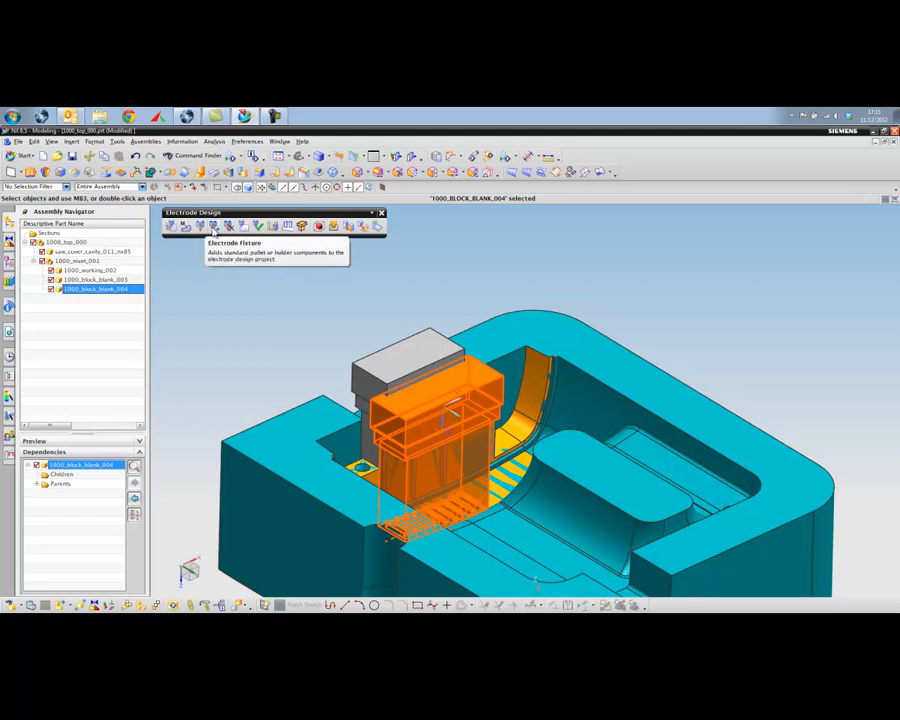
Step: Preview holder types from the Electrode Pallet library and position one on the blank face
click(204, 224)
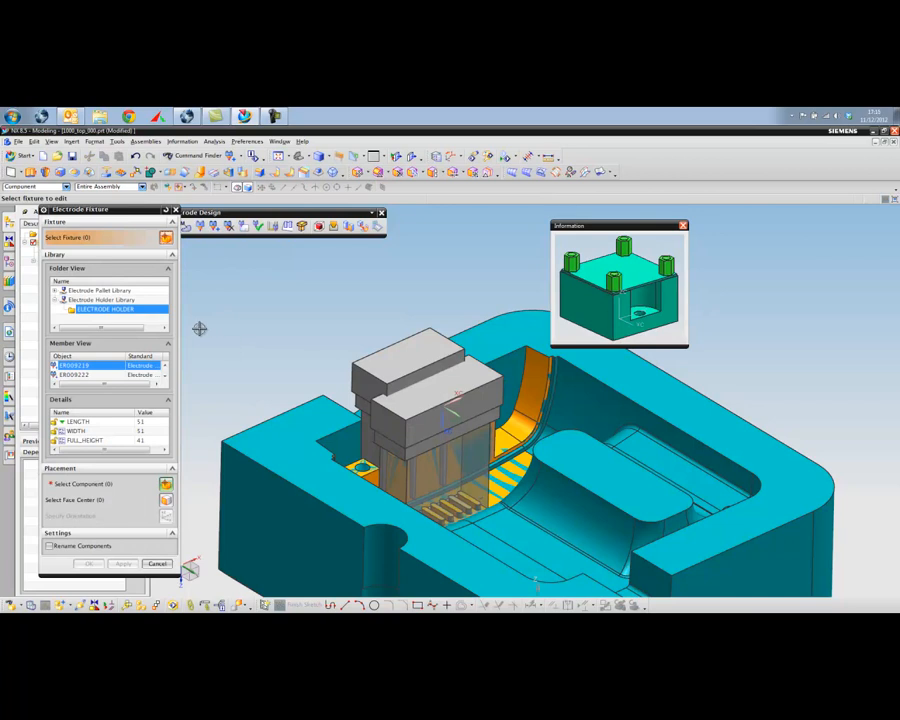
click(84, 368)
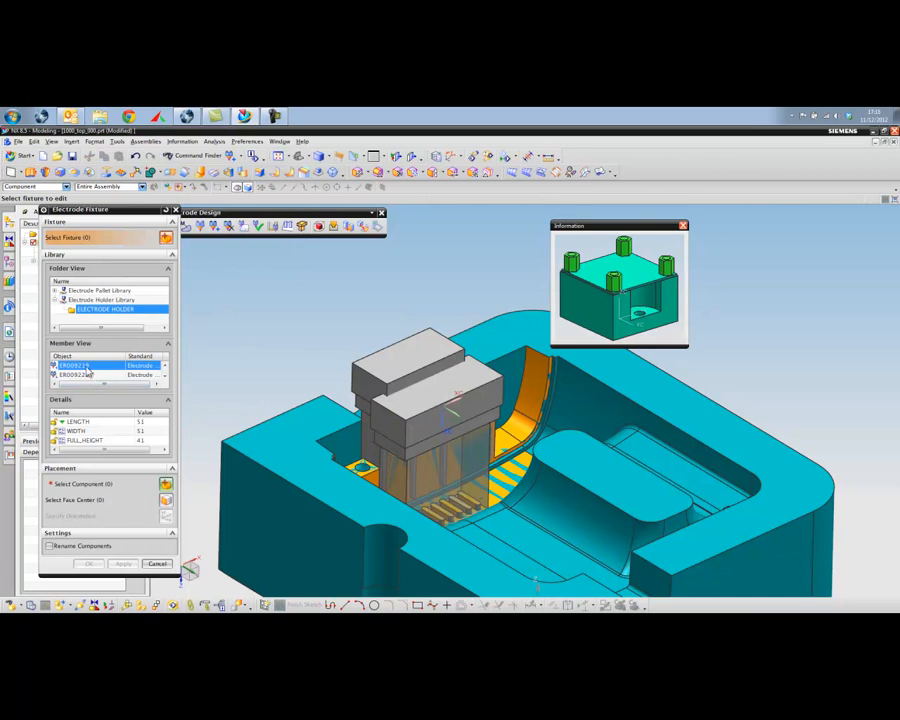
click(76, 376)
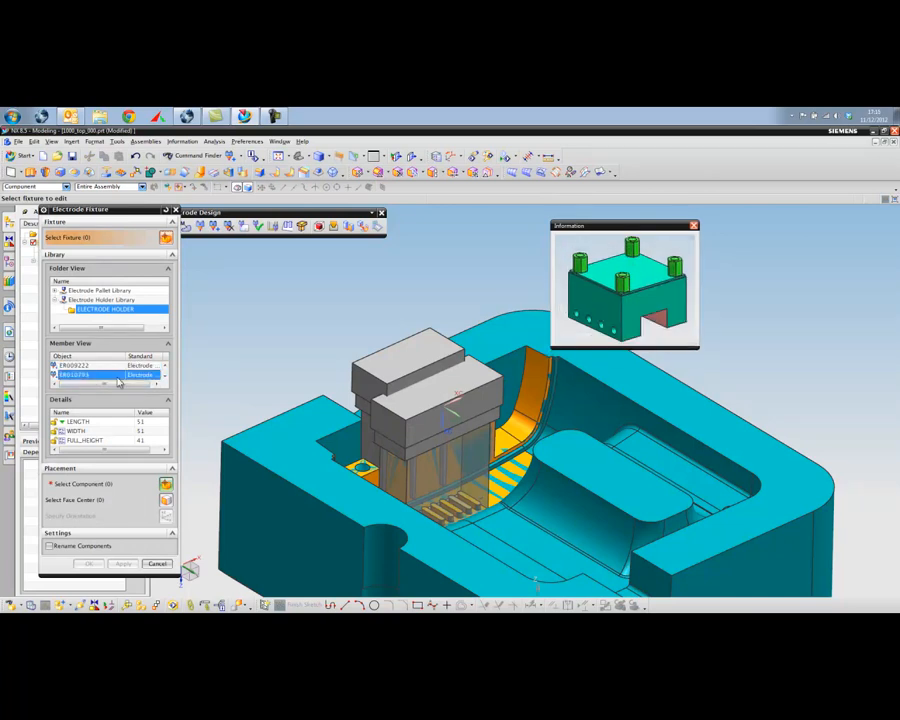
click(96, 364)
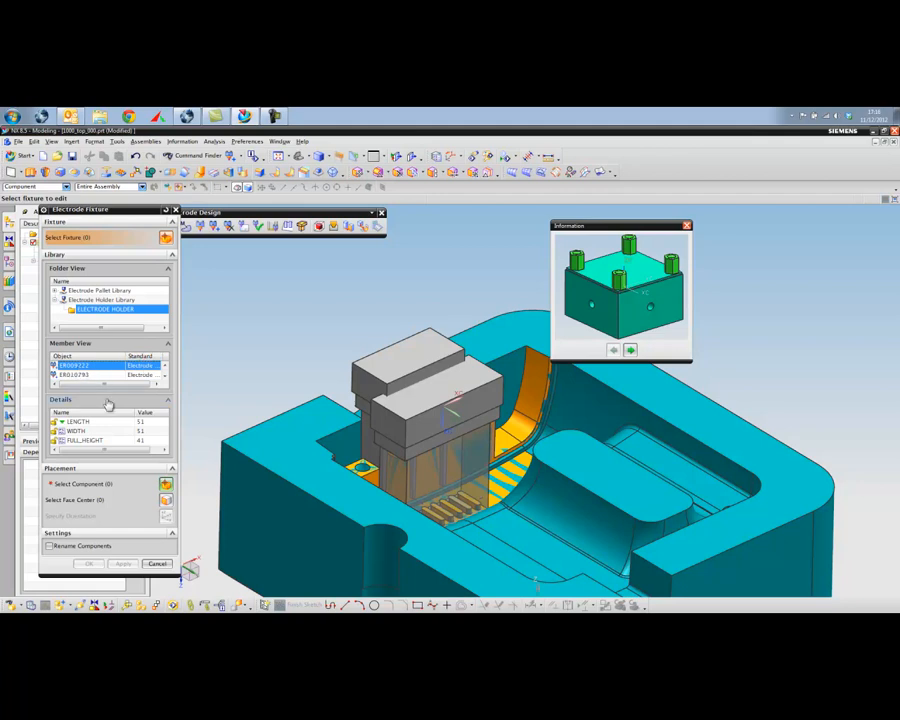
click(78, 420)
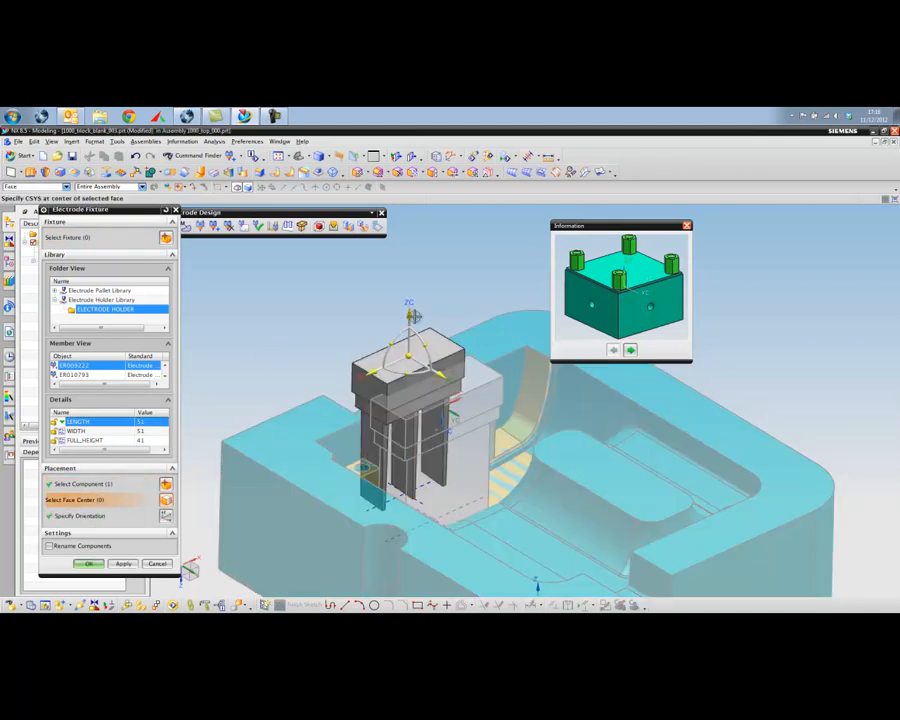
click(408, 330)
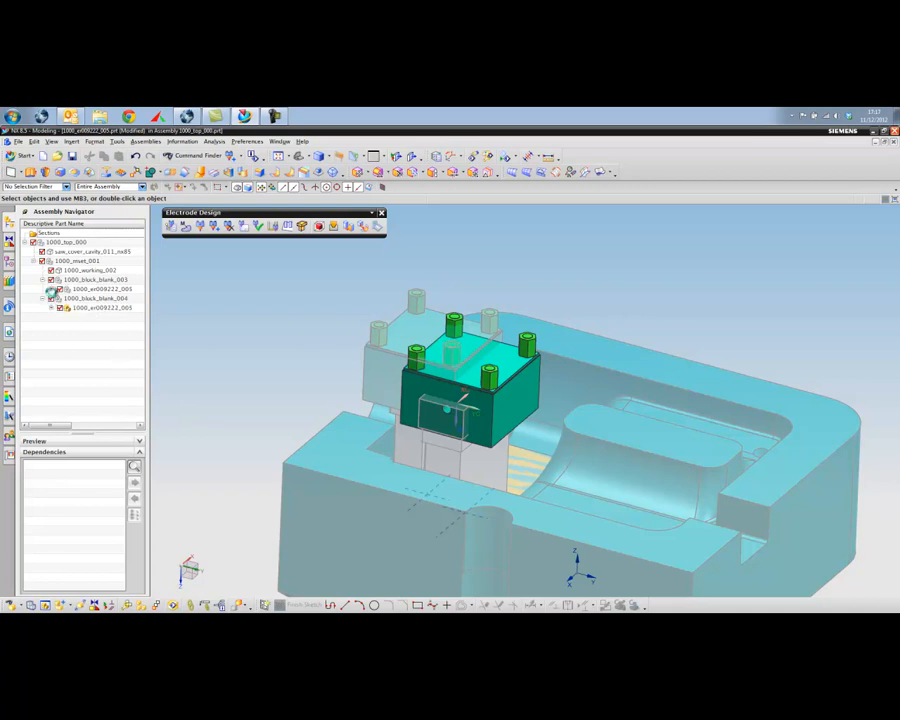
Step: Select the mounted holder component and expand its parts in the assembly tree
click(96, 288)
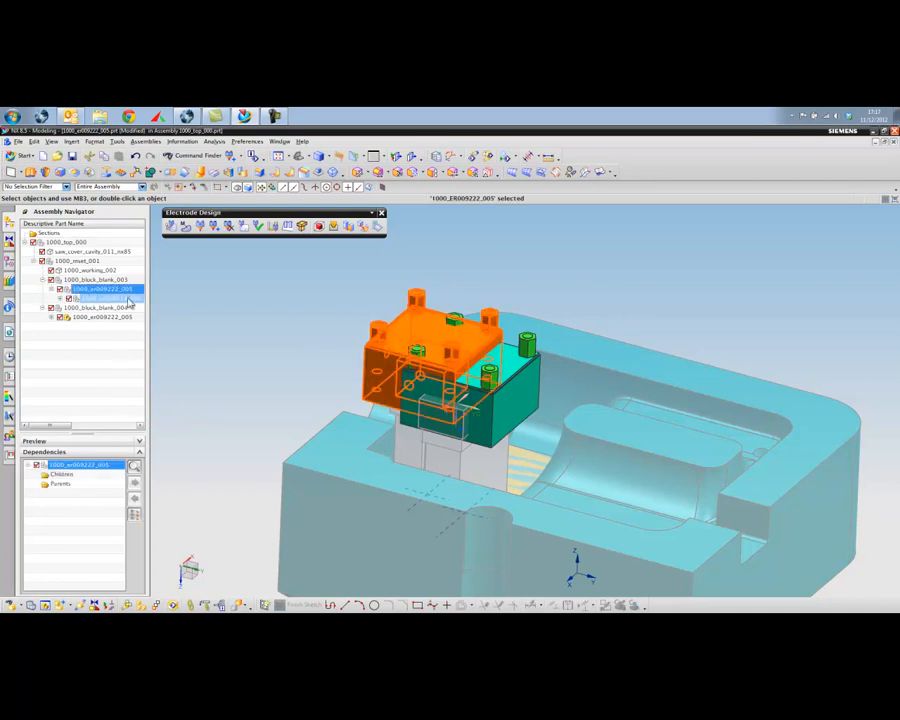
click(52, 300)
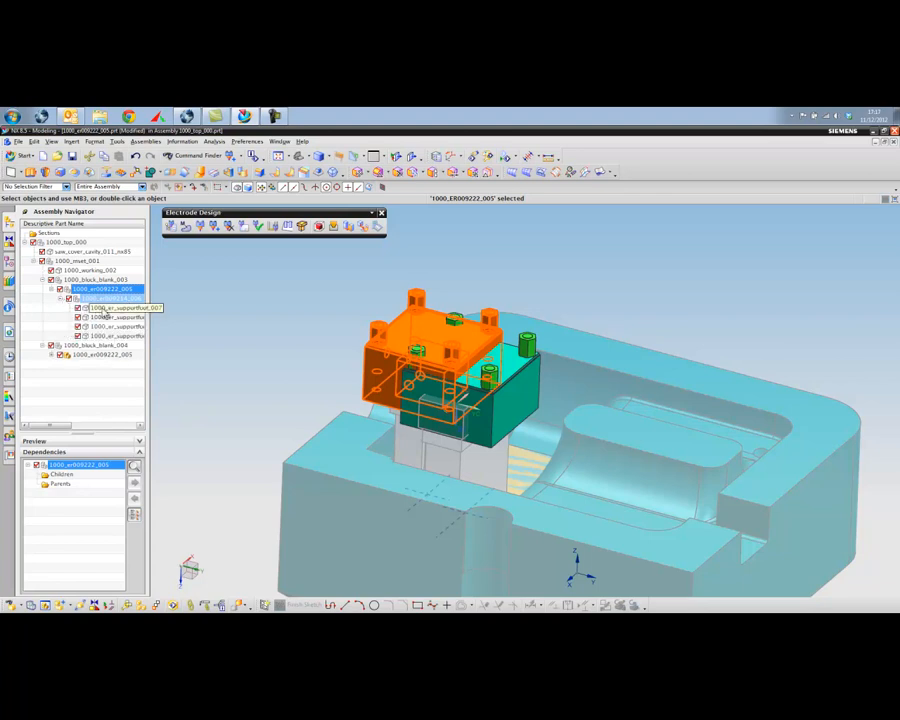
click(110, 336)
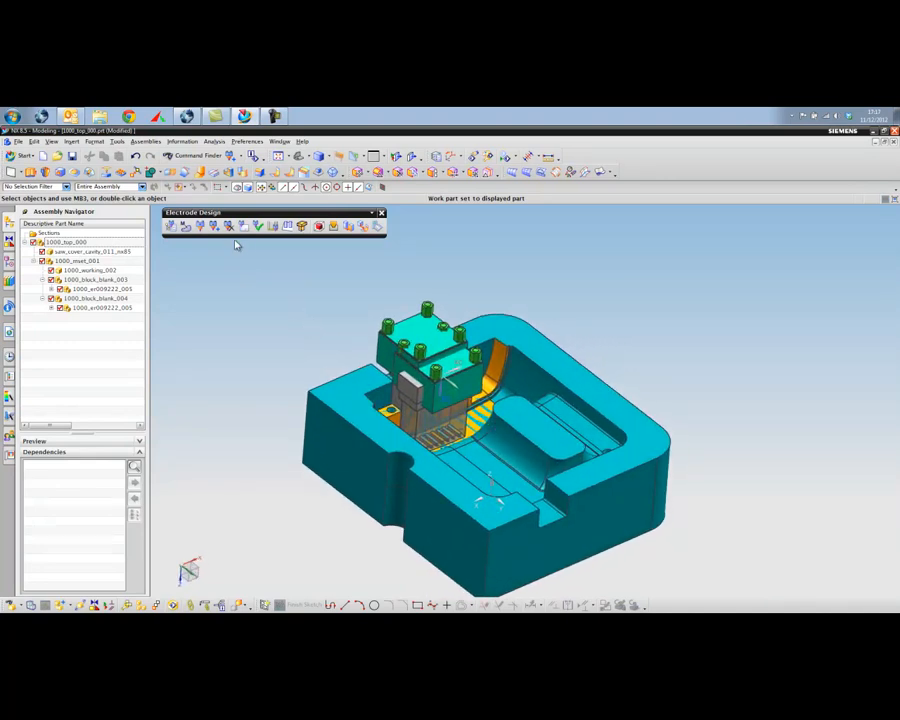
mouse_move(244, 224)
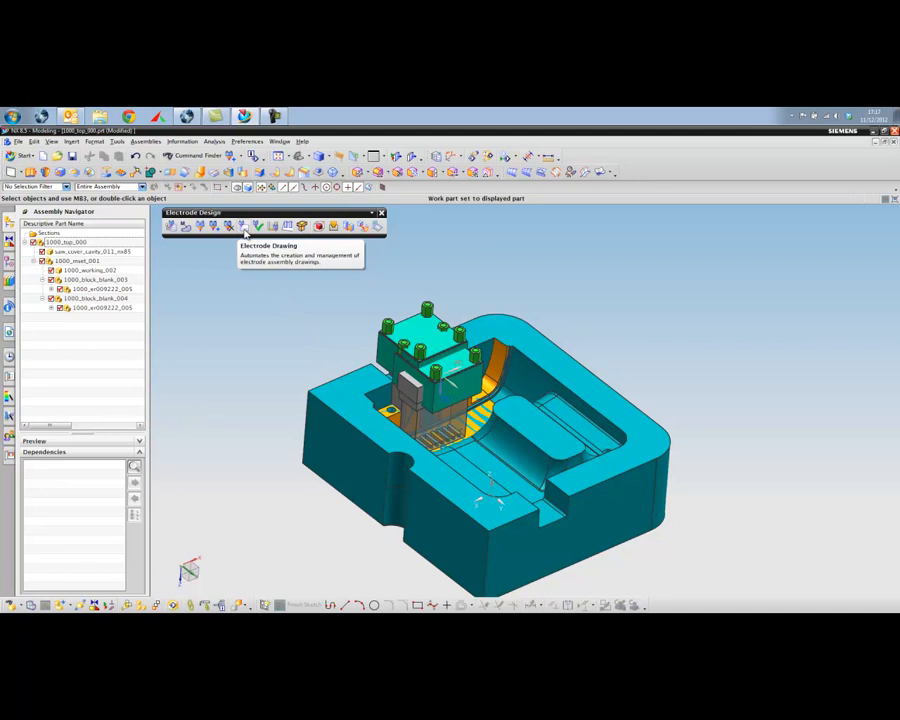
Step: Generate a Master Model electrode drawing for the second blank, after trying the self-contained type
click(244, 224)
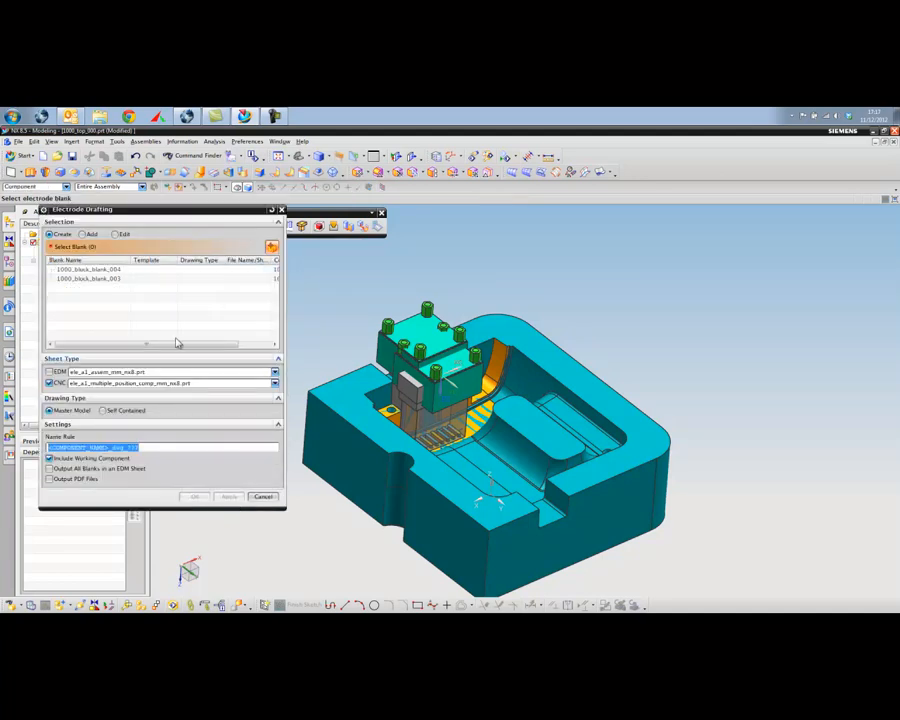
click(90, 278)
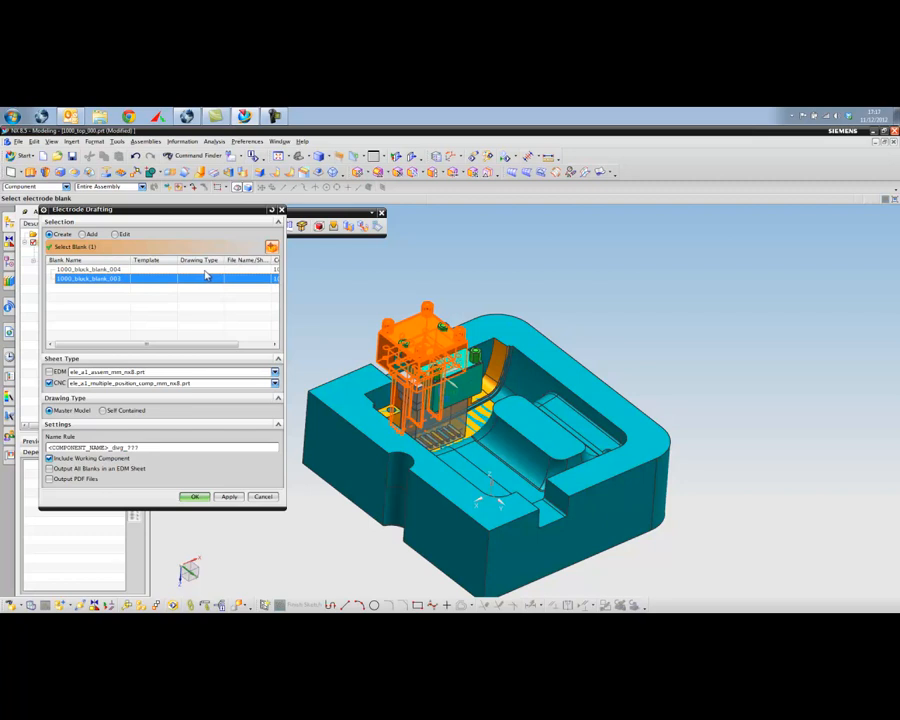
mouse_move(116, 292)
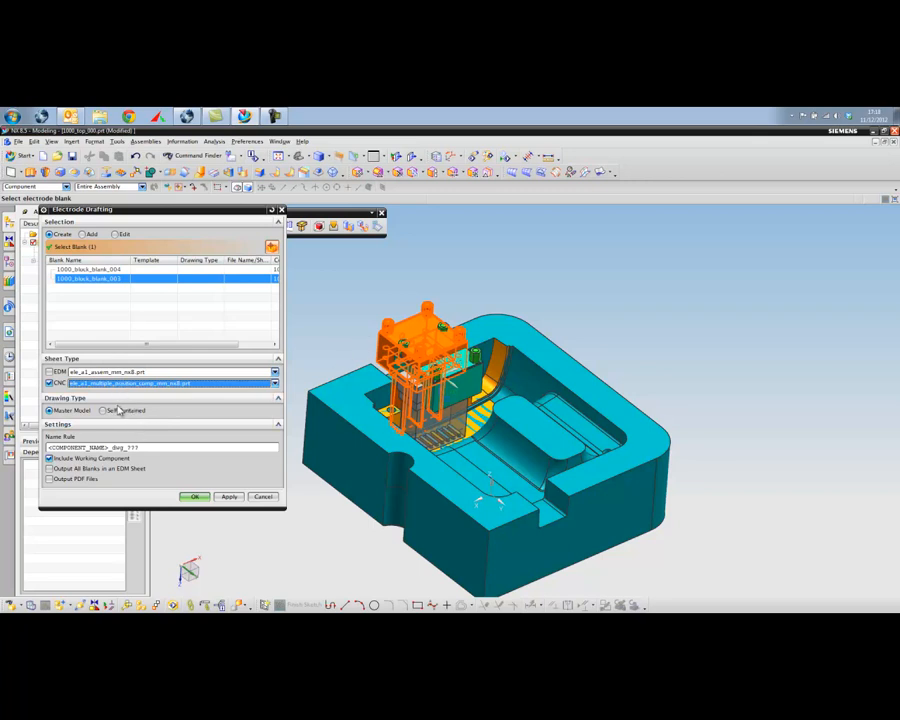
click(104, 410)
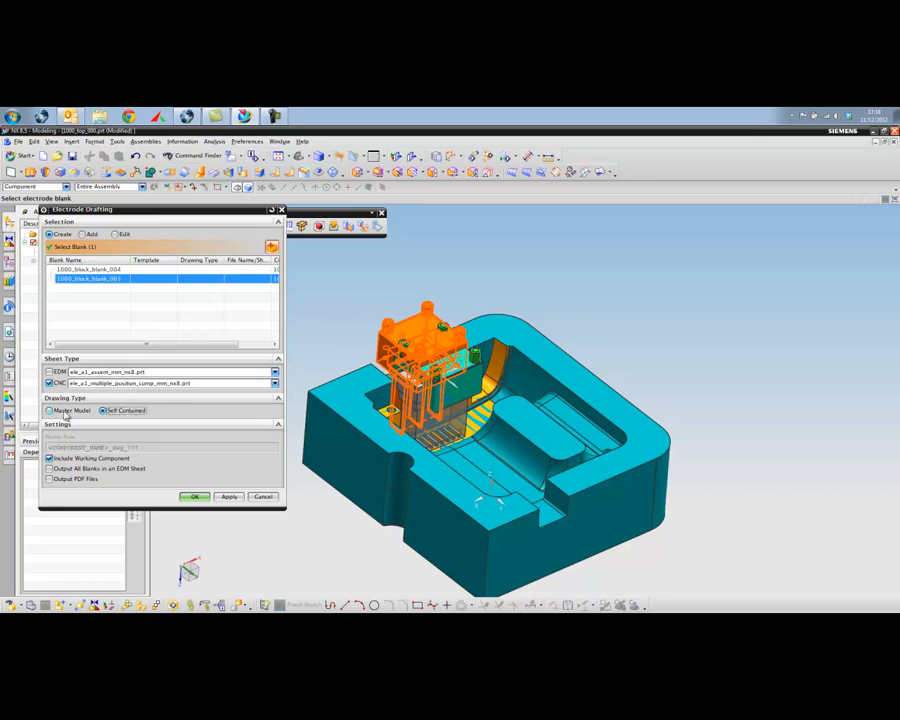
click(48, 410)
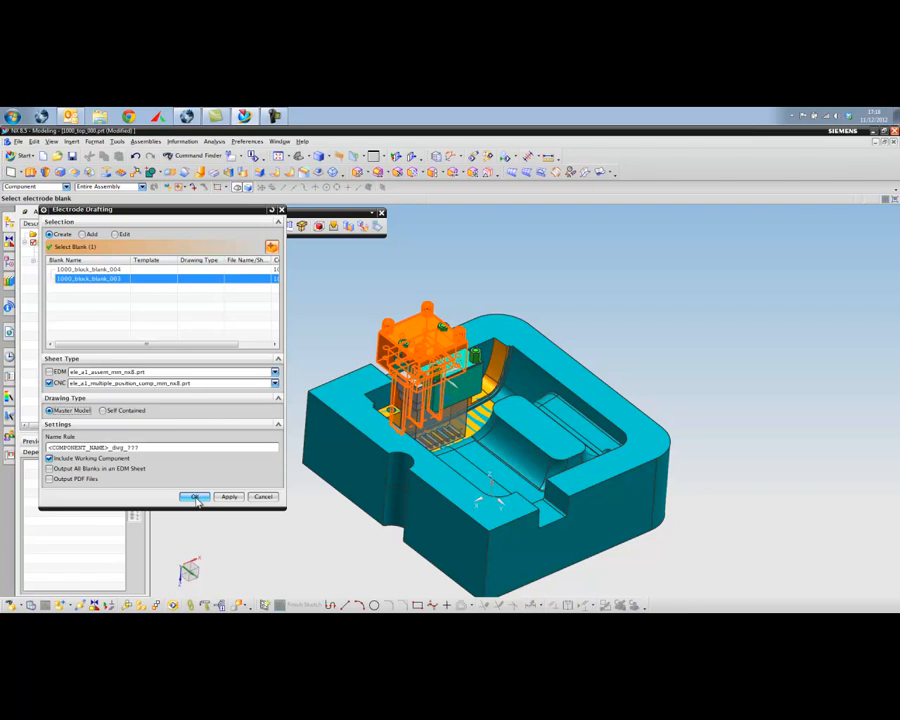
click(196, 496)
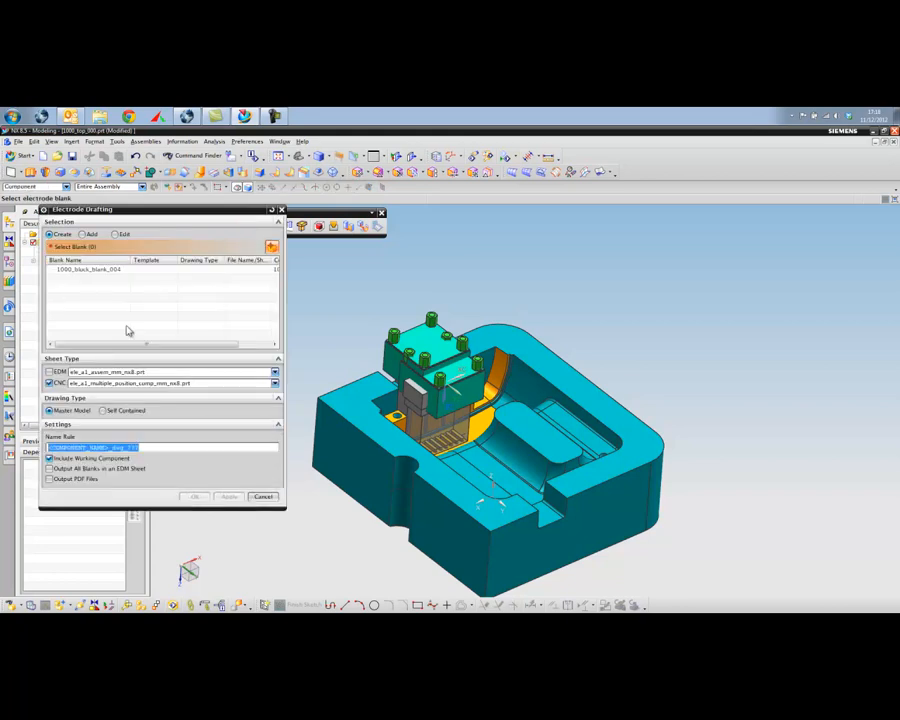
click(90, 268)
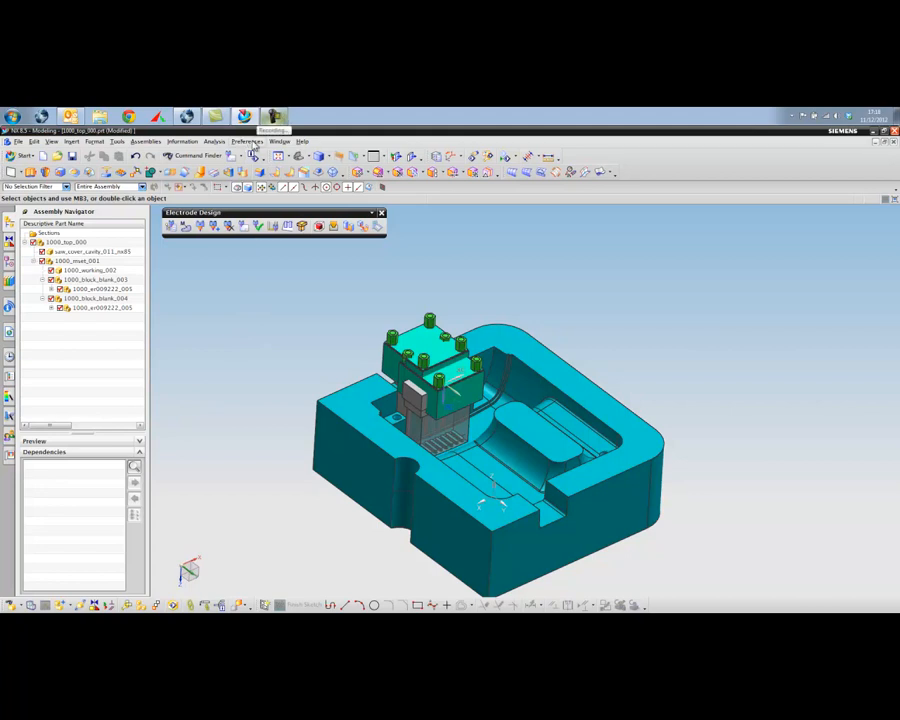
Step: Open the electrode drawing sheet and drop the position table beneath the side views
click(280, 140)
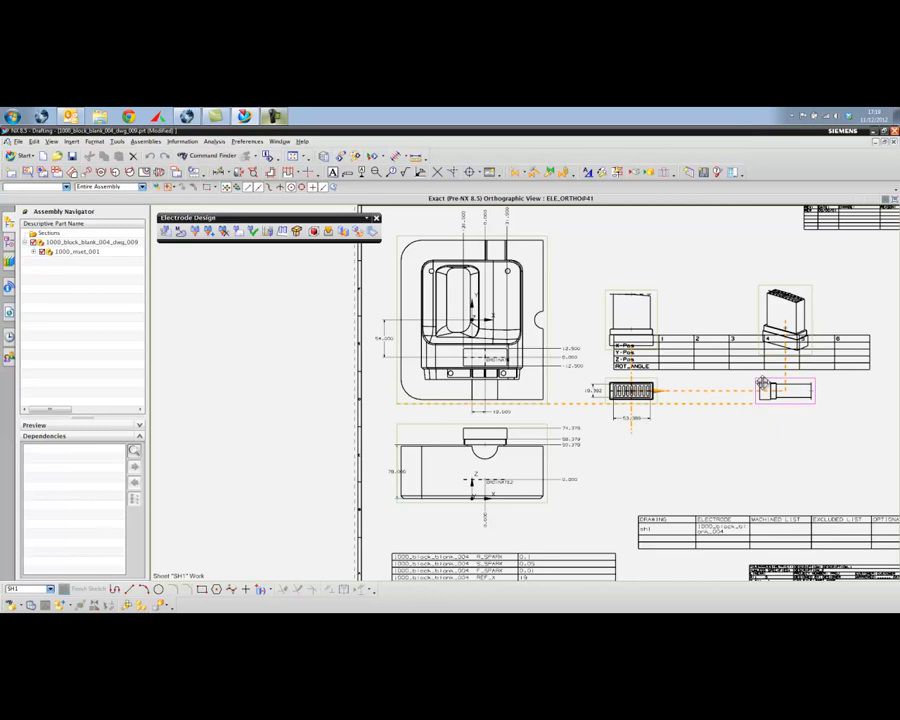
click(624, 350)
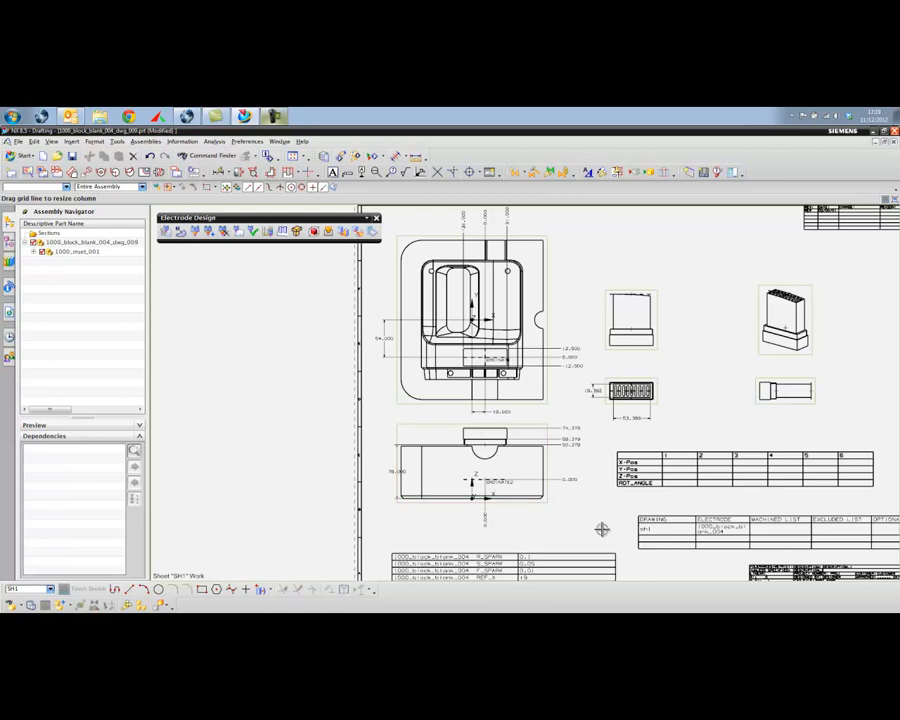
mouse_move(566, 562)
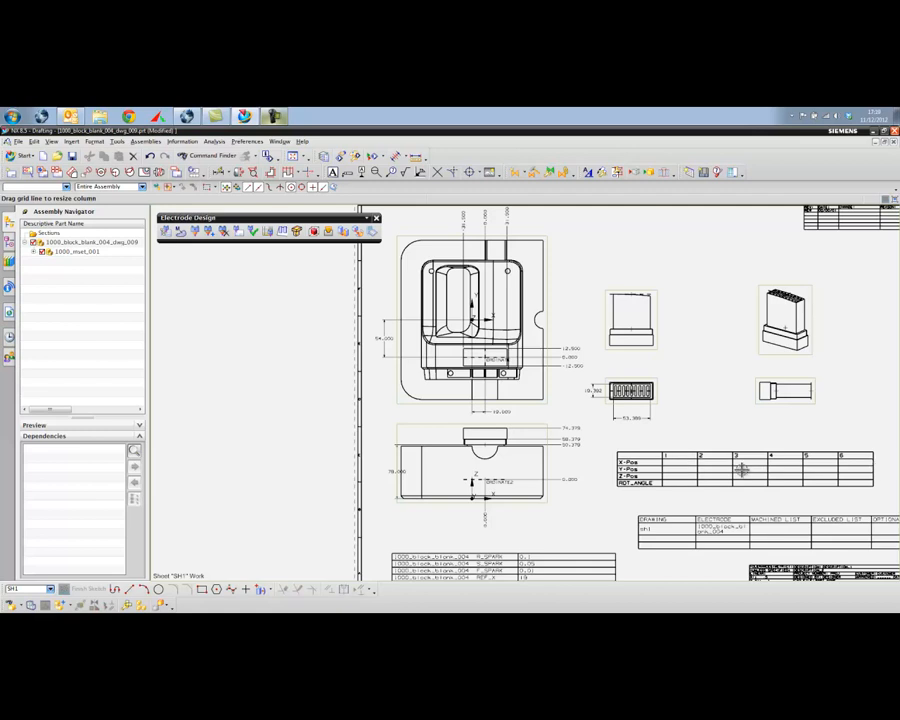
mouse_move(576, 520)
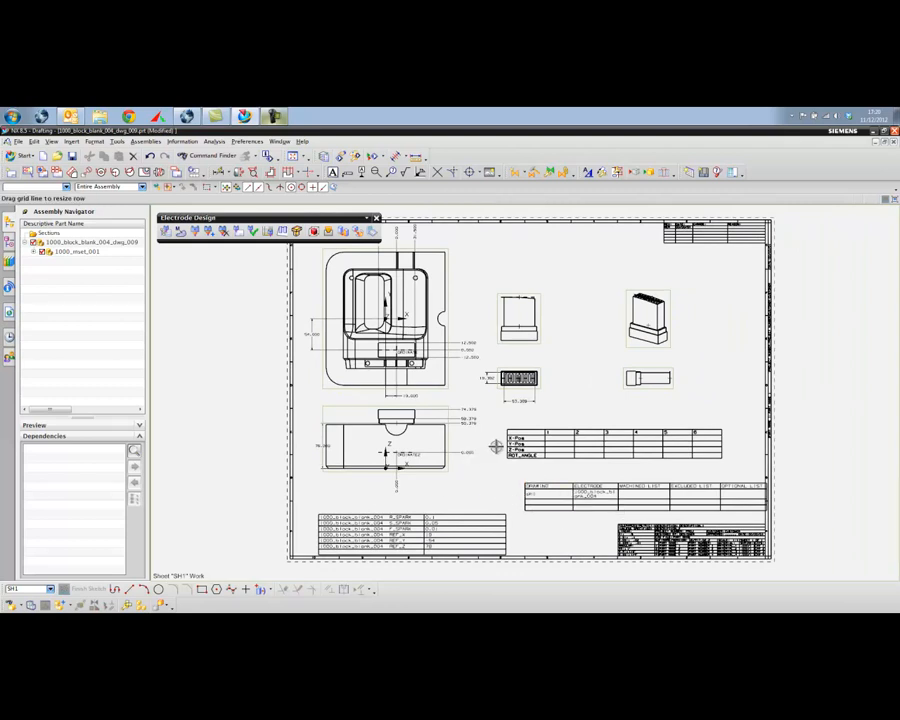
mouse_move(484, 476)
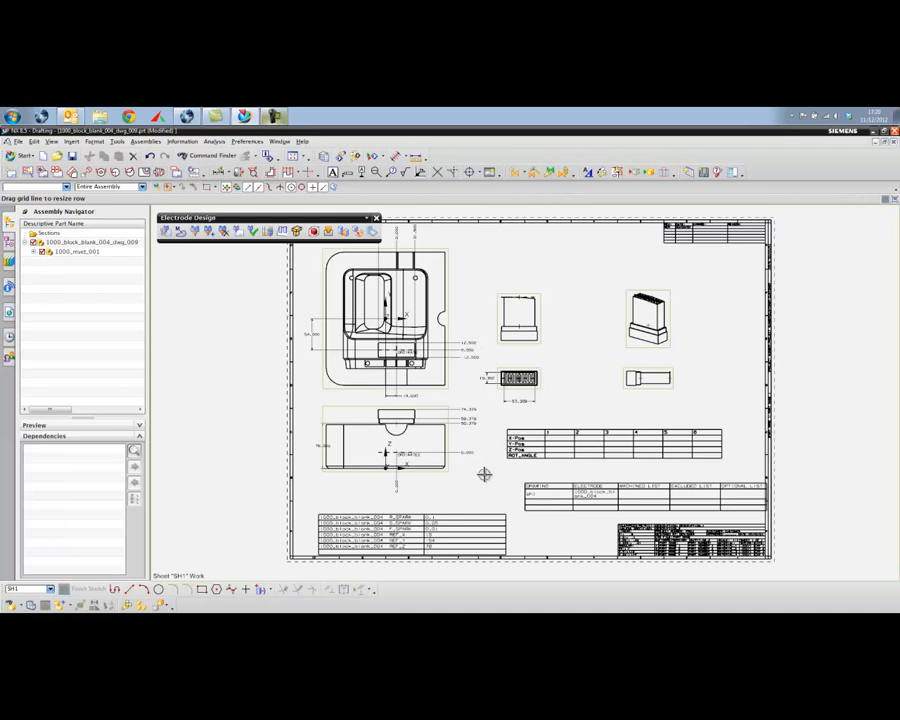
Step: Move a small projected electrode view so it aligns above the position table
click(280, 140)
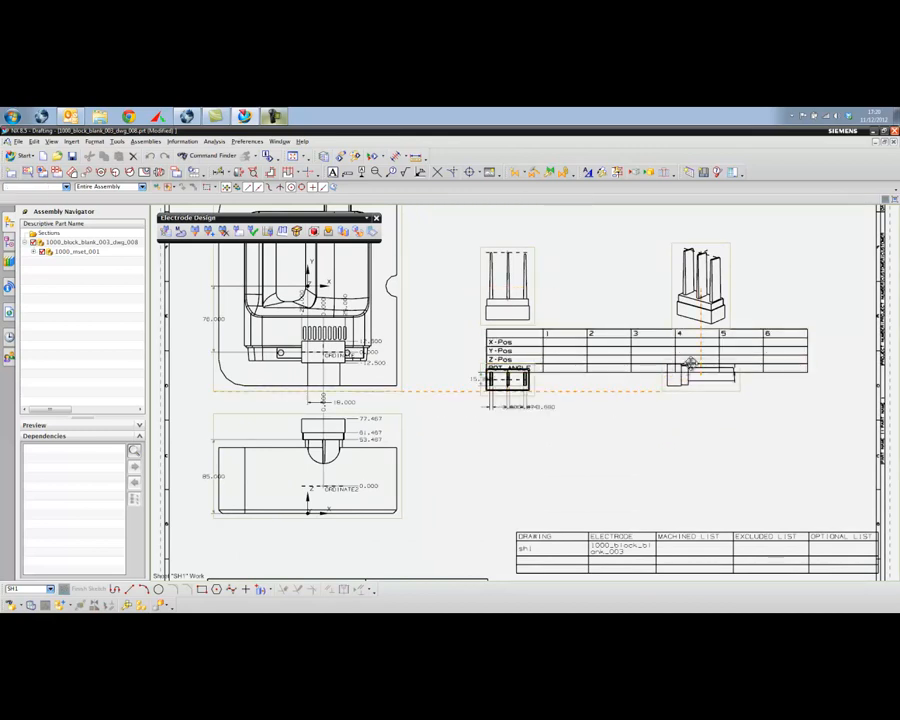
click(508, 284)
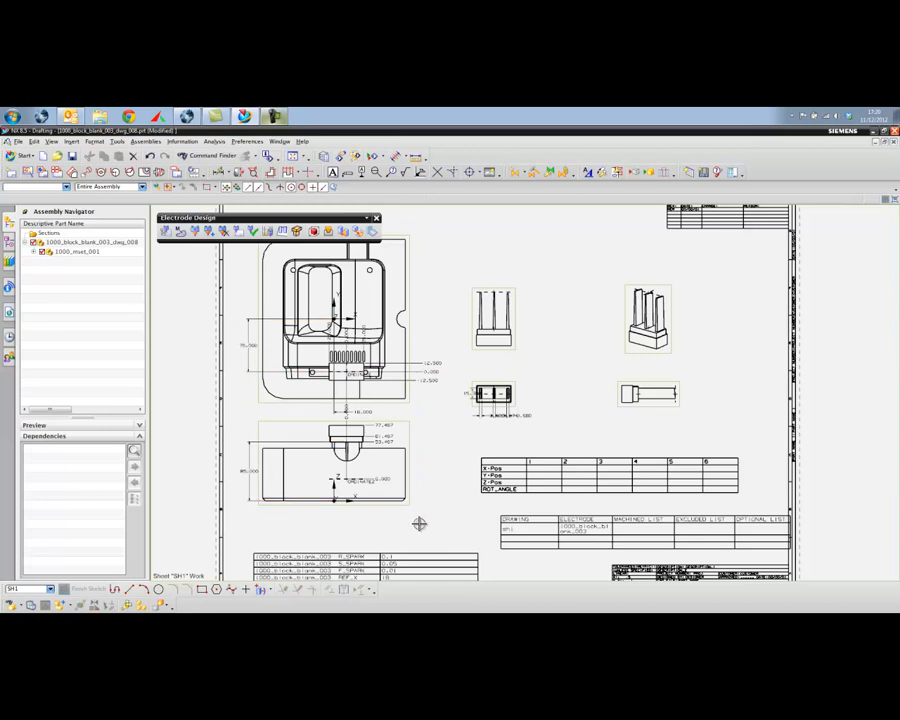
mouse_move(528, 496)
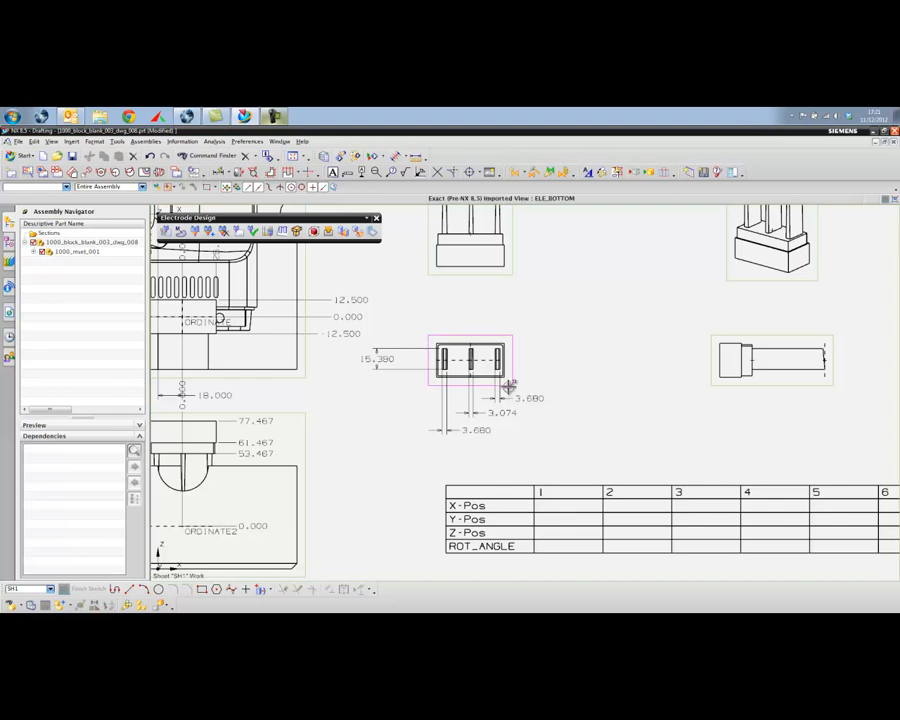
Step: Add section view A-A from the bottom view and place it beside the electrode views
right_click(470, 360)
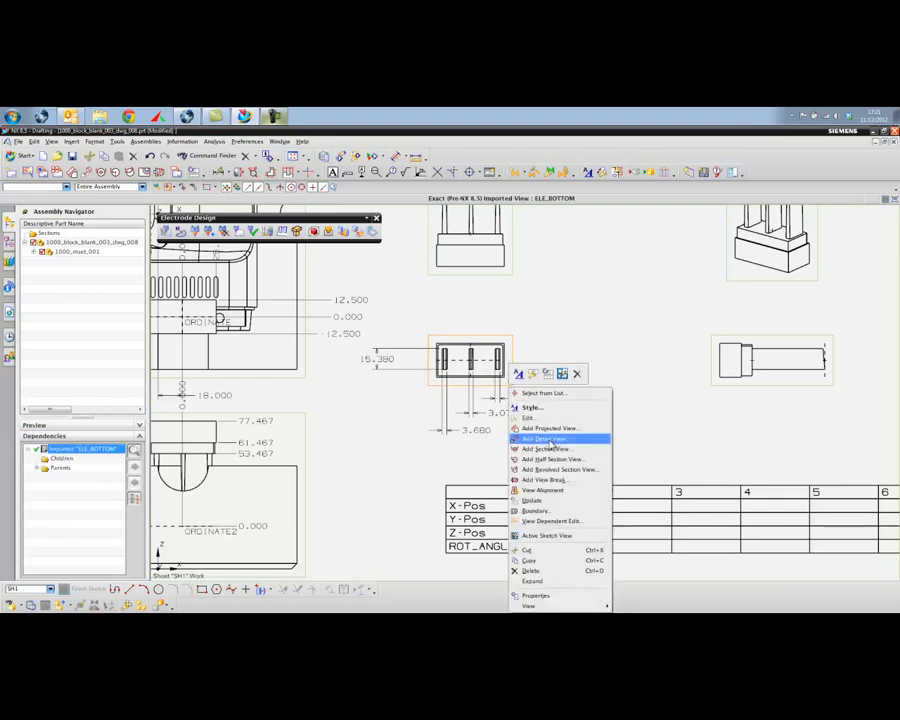
click(548, 448)
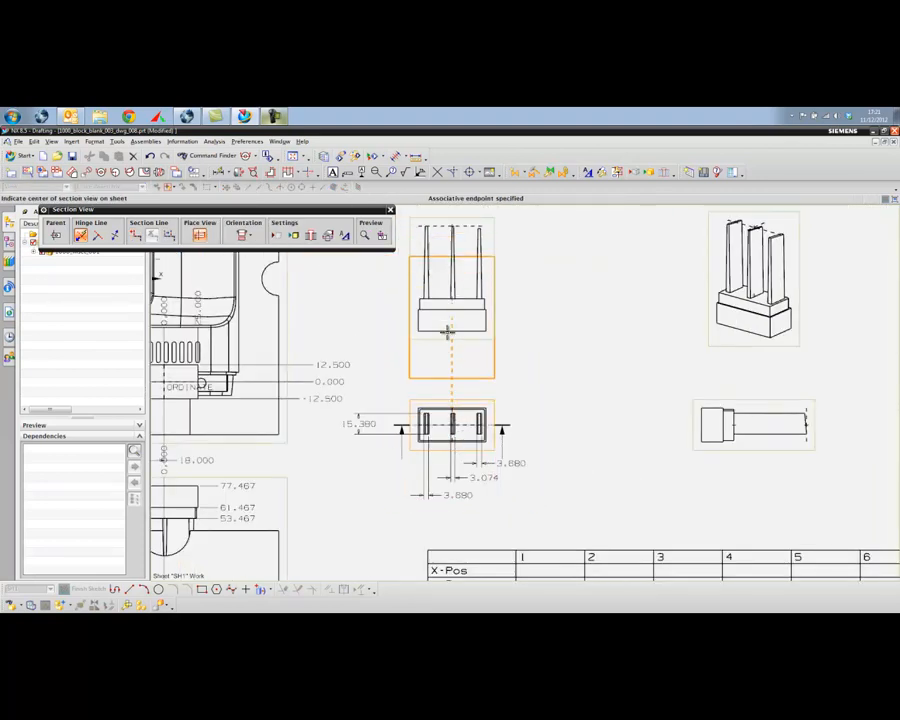
right_click(450, 340)
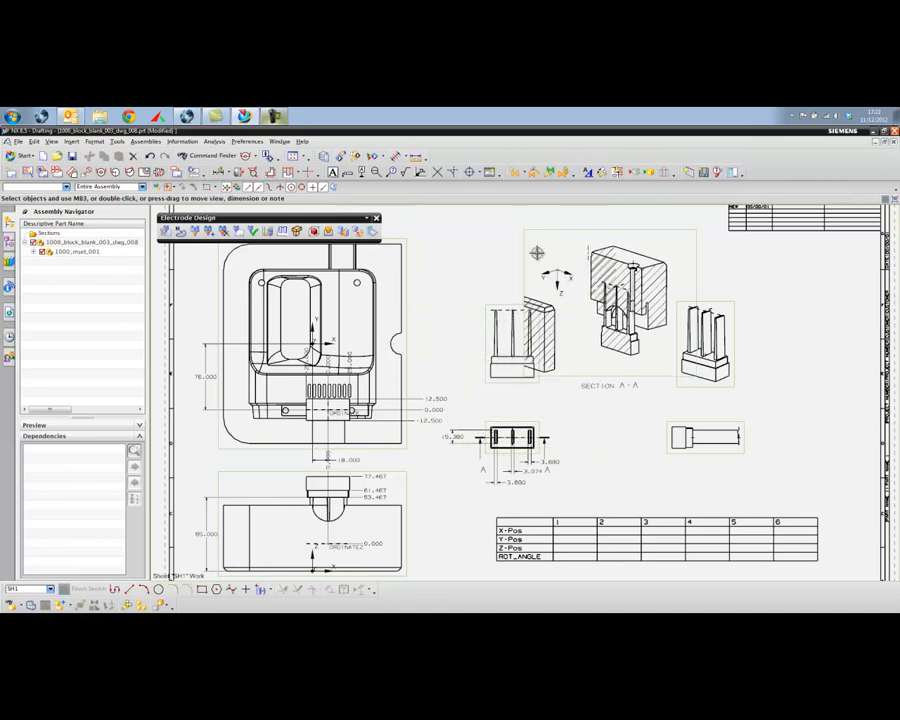
Step: Crop section A-A with a Manual Rectangle view boundary drawn around the sectioned electrode
right_click(630, 300)
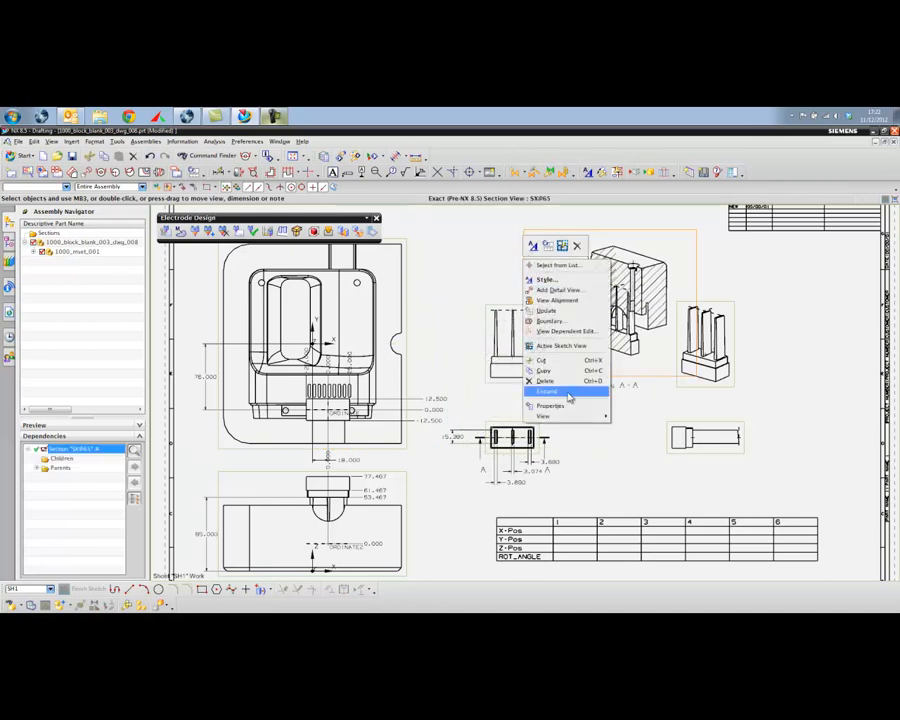
click(548, 320)
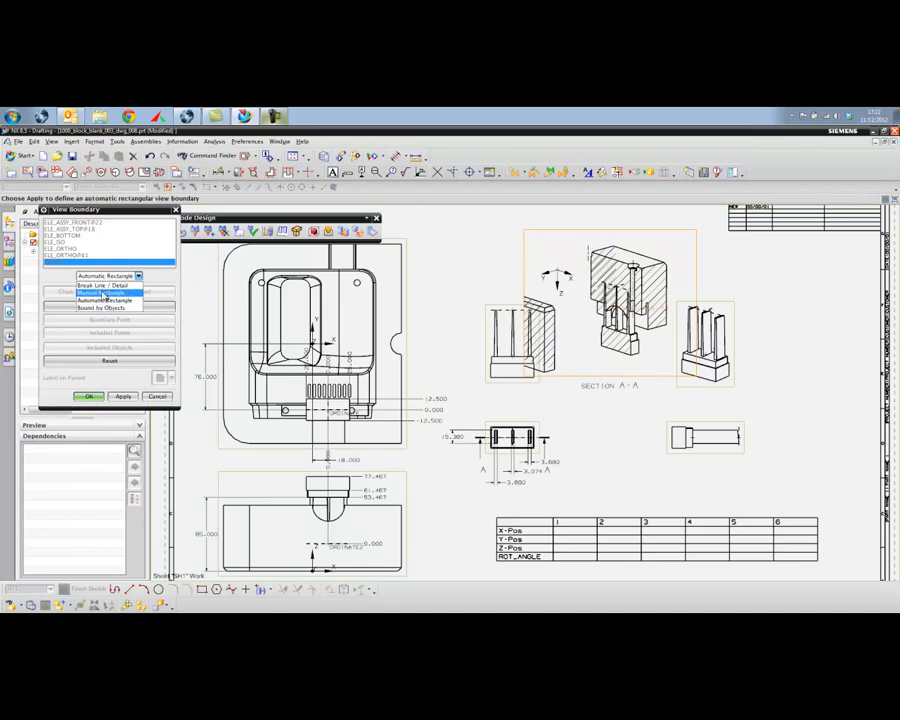
click(104, 300)
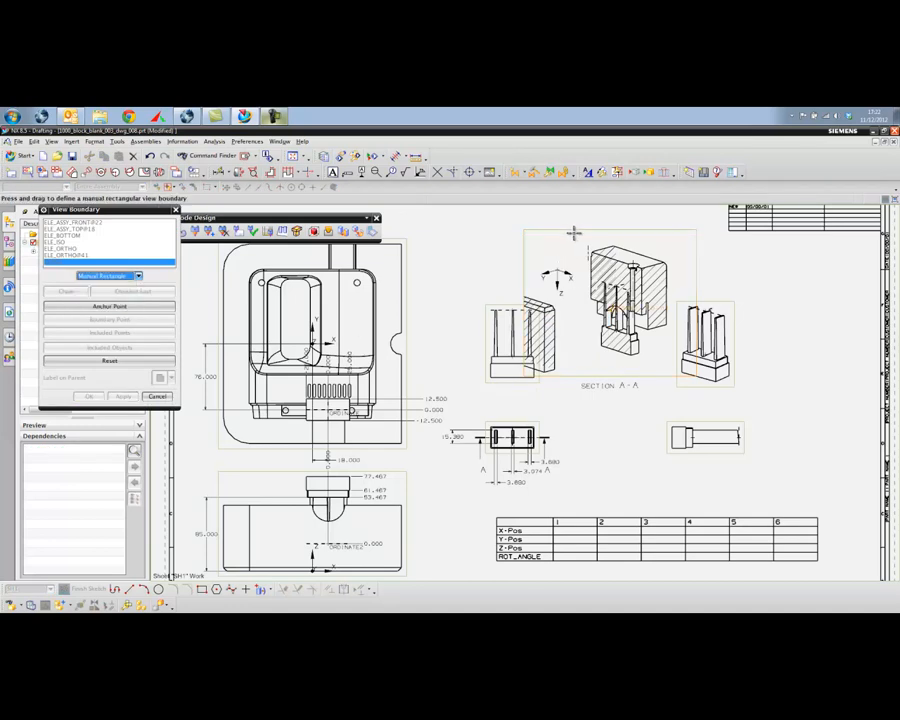
drag(572, 232, 668, 364)
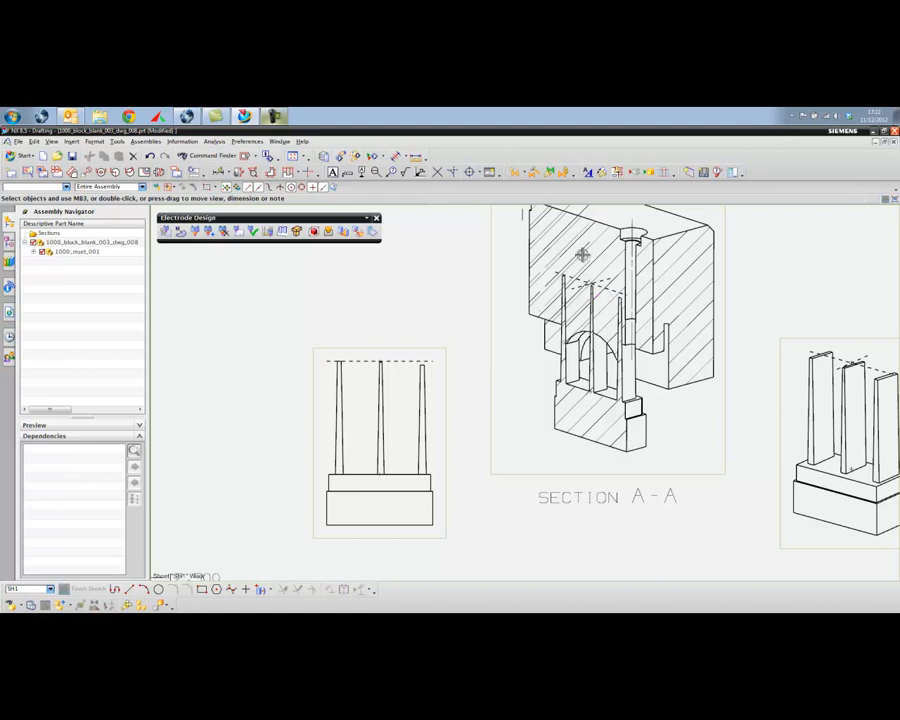
right_click(580, 256)
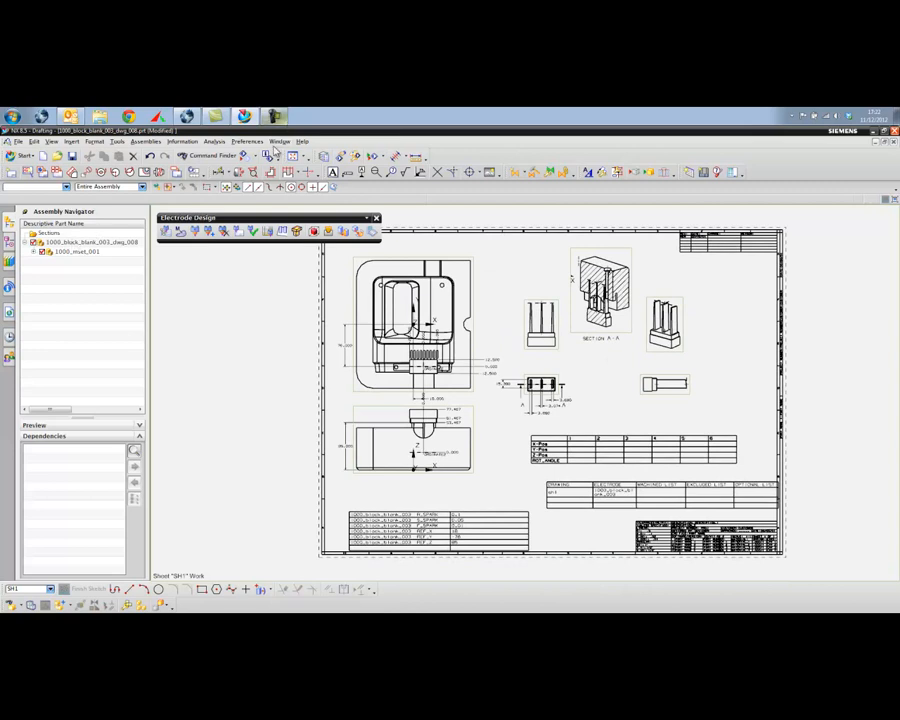
Step: Switch from the drawing back to the electrode assembly part via the Window menu
click(280, 140)
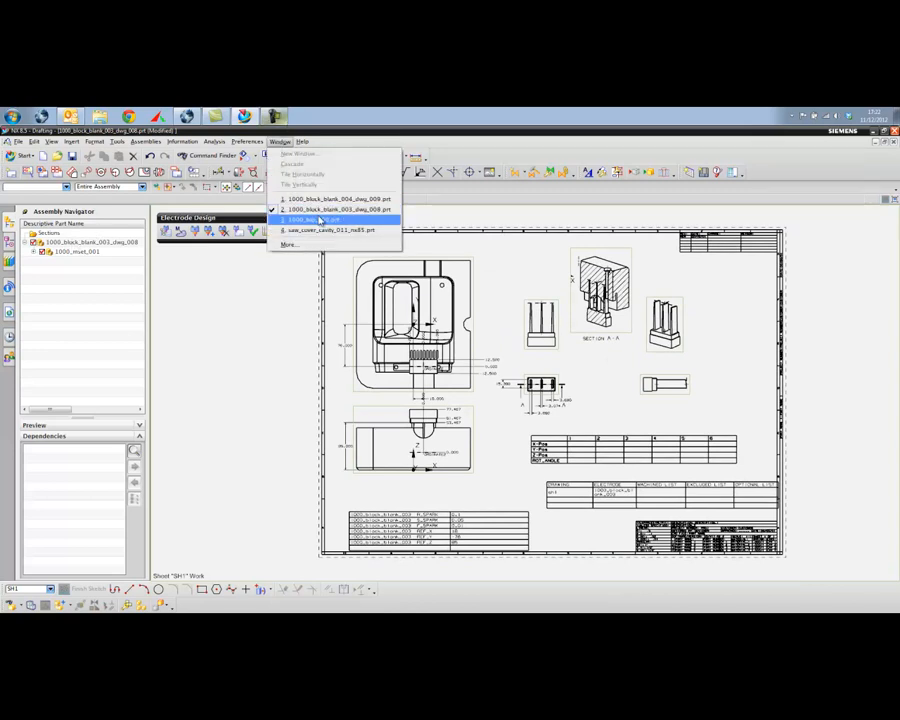
click(320, 220)
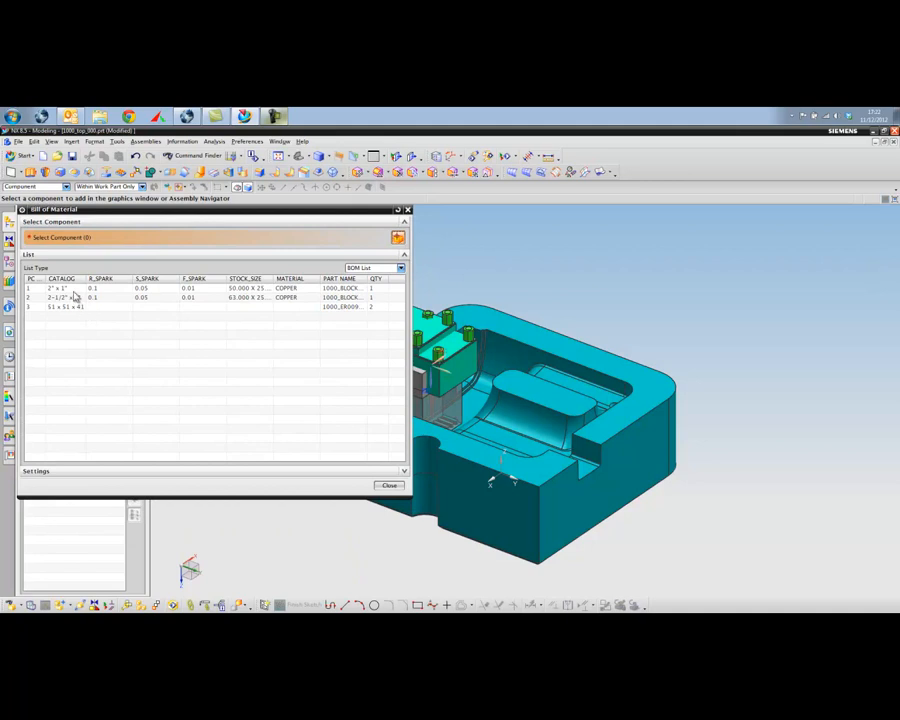
Step: Highlight the electrode of the third Bill of Material row, then close the list
click(70, 288)
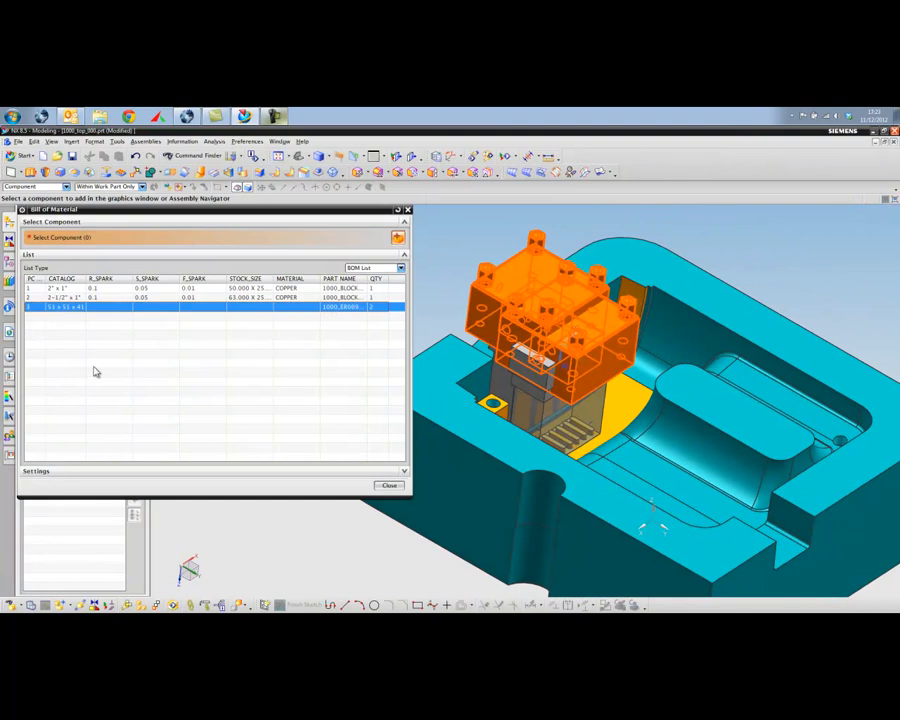
mouse_move(58, 316)
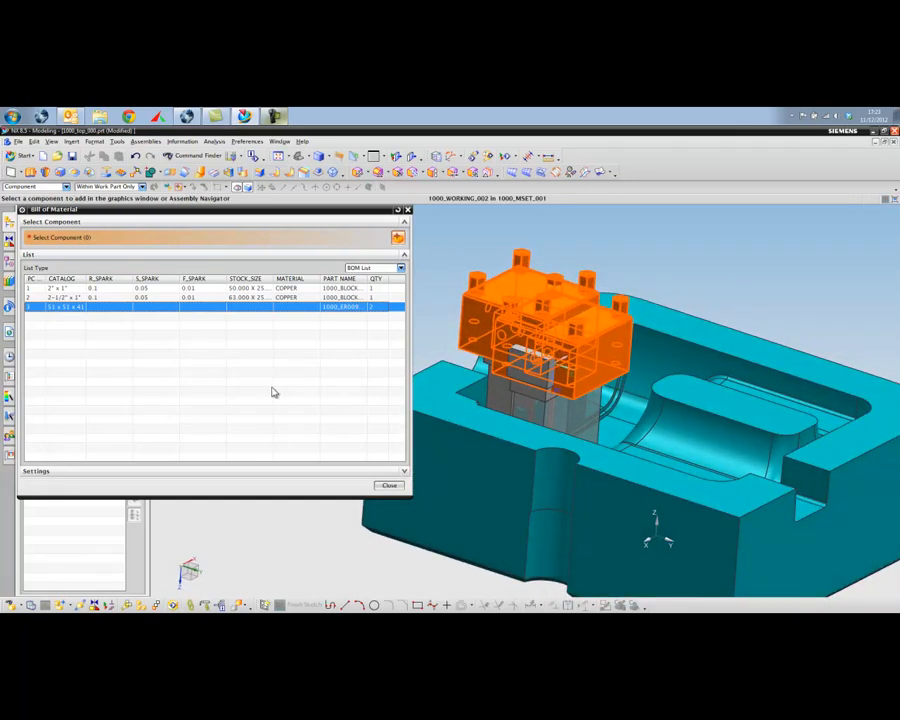
click(388, 486)
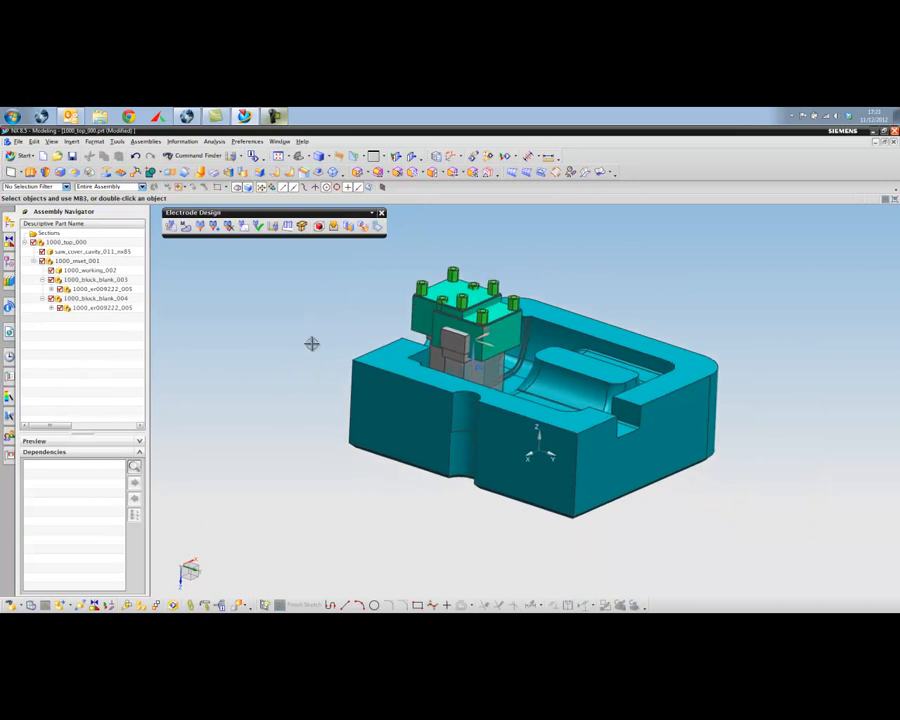
mouse_move(256, 368)
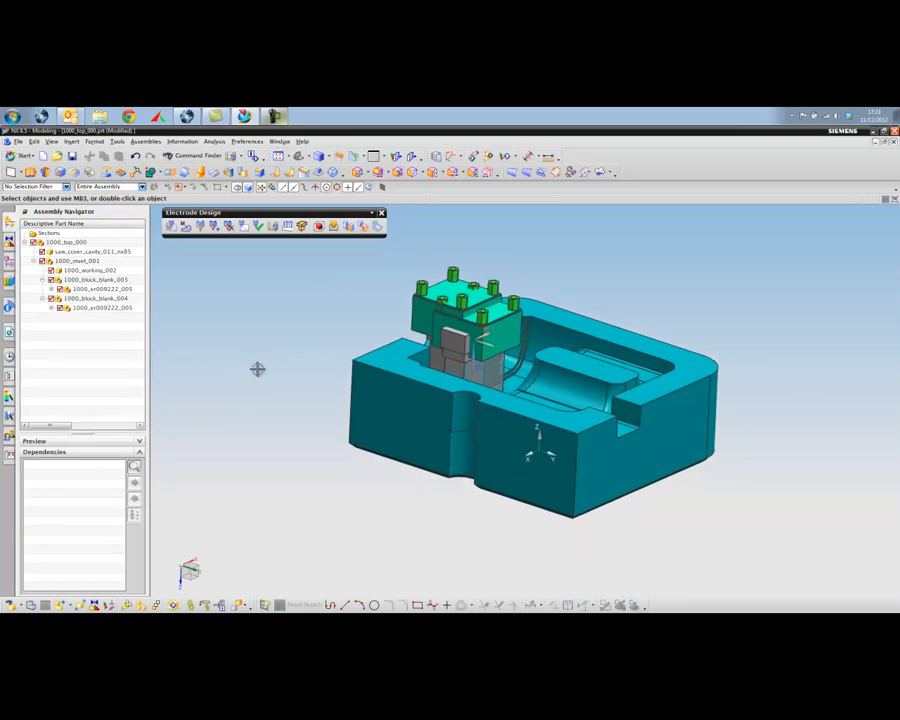
mouse_move(292, 362)
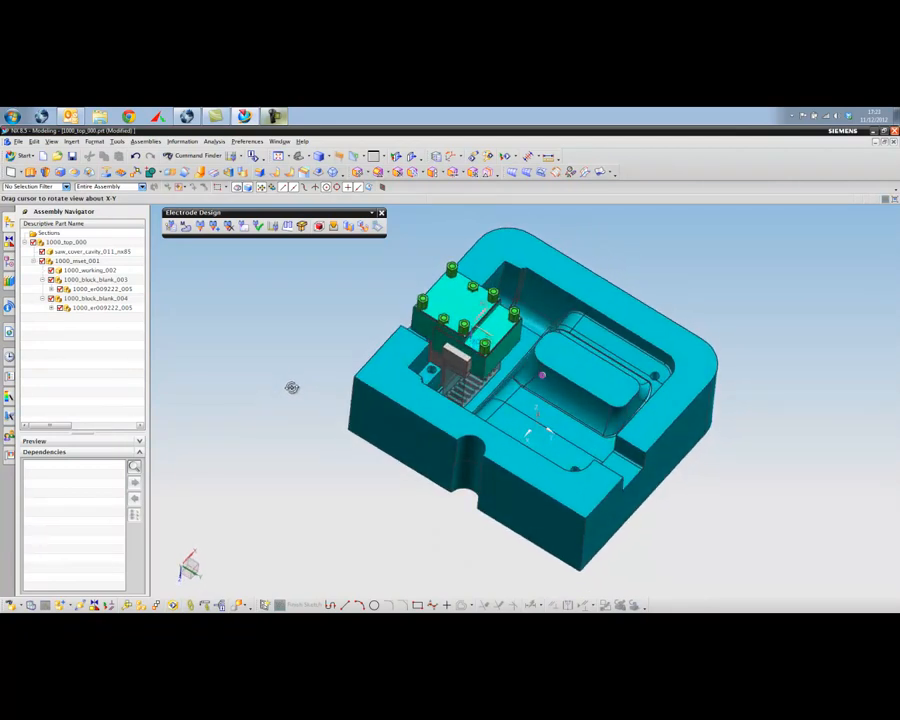
drag(292, 388, 278, 380)
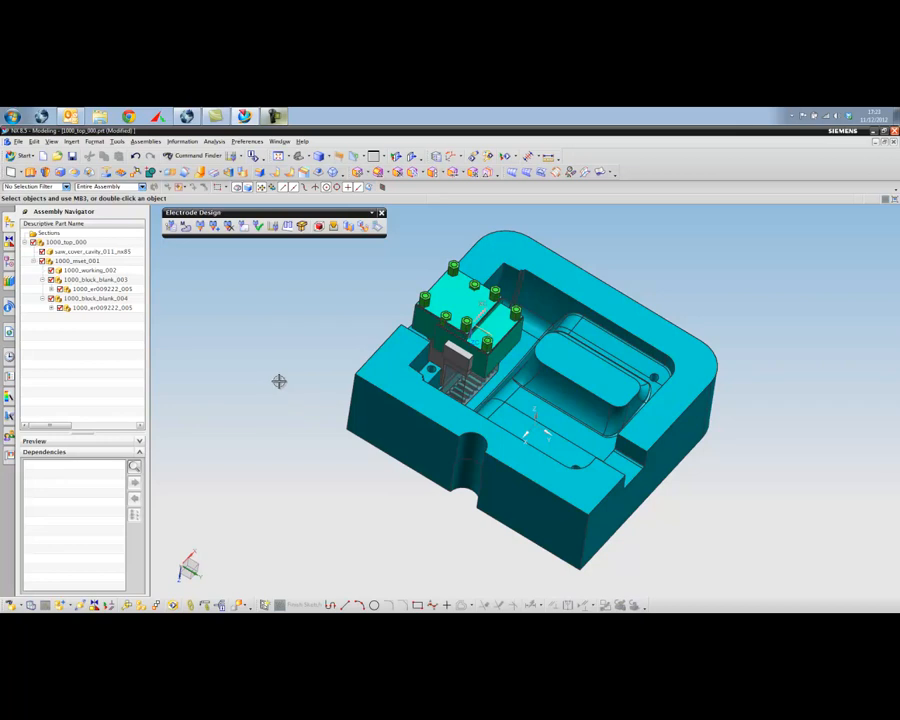
mouse_move(276, 376)
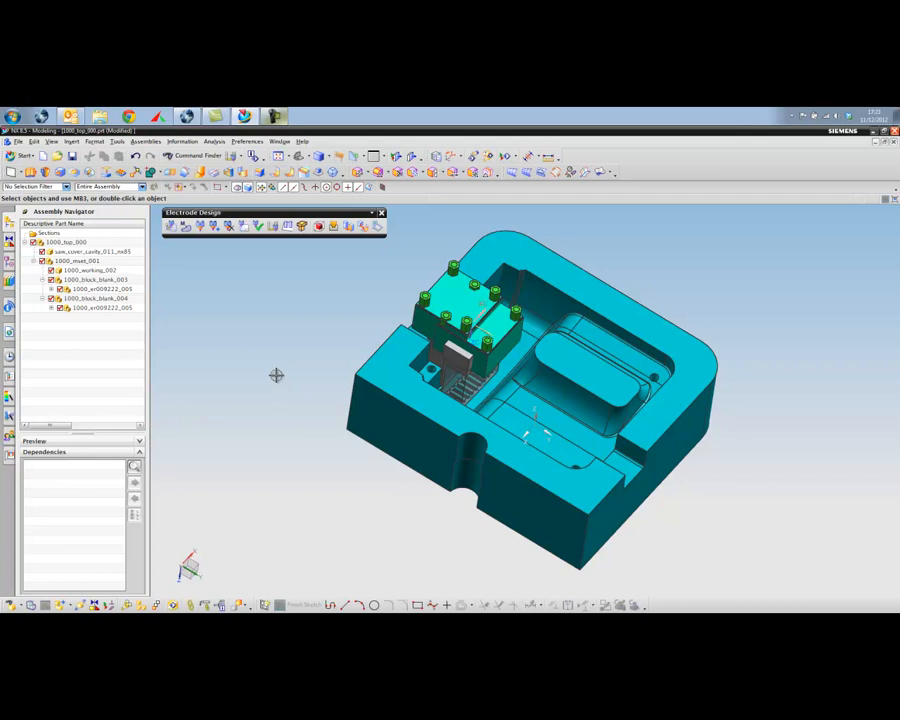
mouse_move(300, 376)
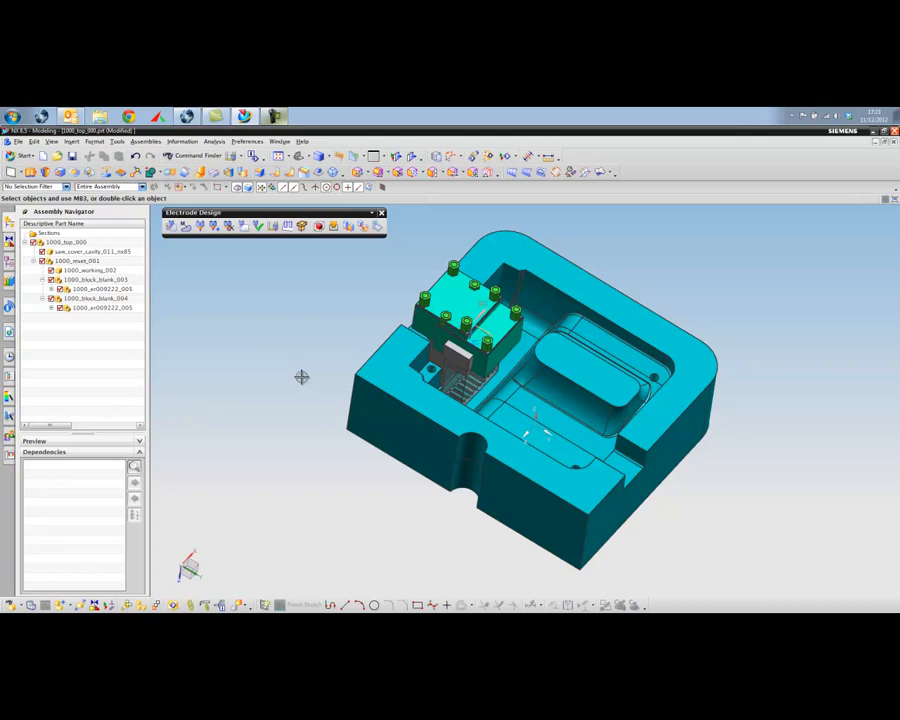
mouse_move(300, 374)
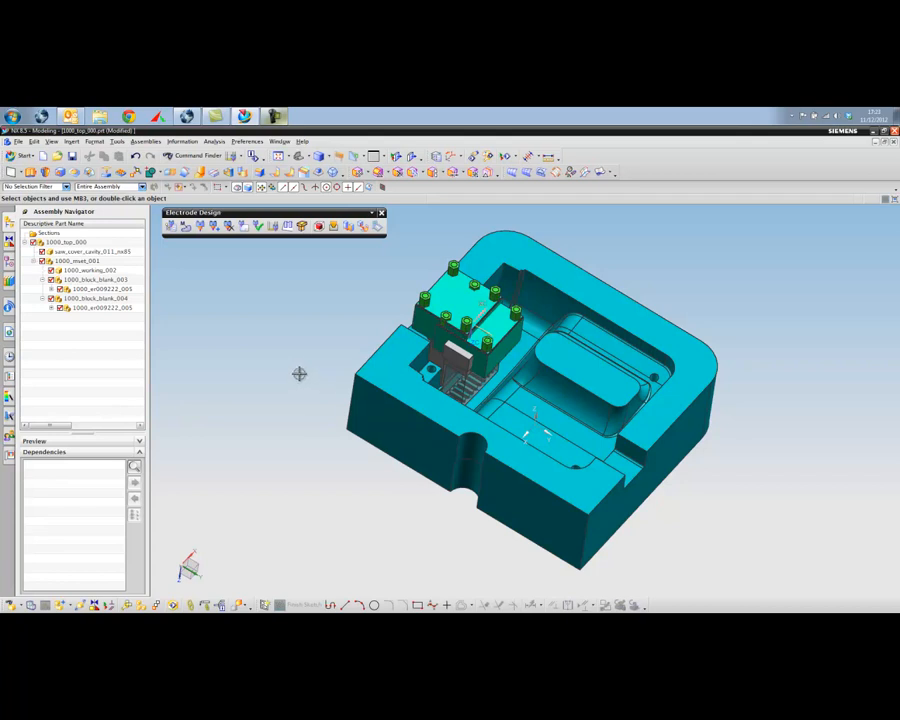